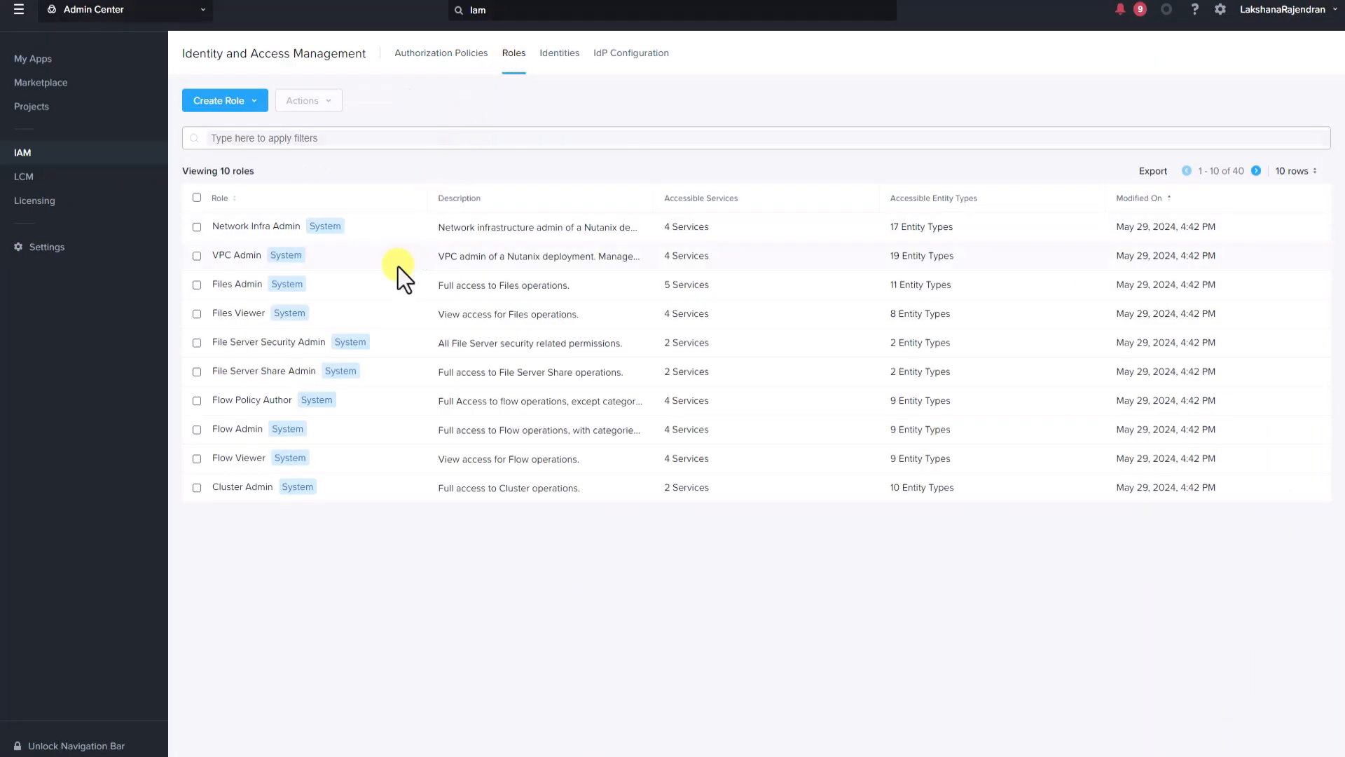
{"action": "mouse_move", "coordinate": [409, 500]}
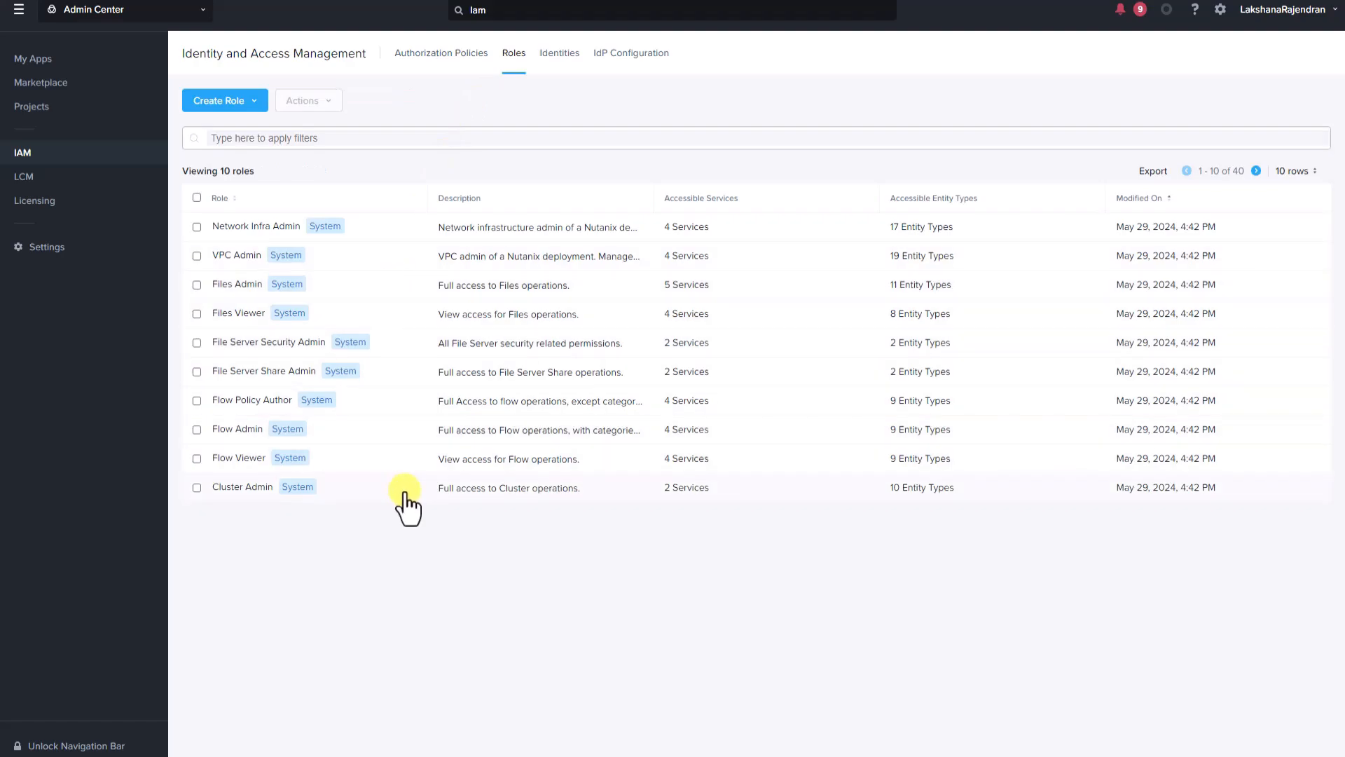
Open the Virtual Machine Operator role from the last roles page and expand its AHV VM operations.
{"action": "left_click", "coordinate": [1255, 169]}
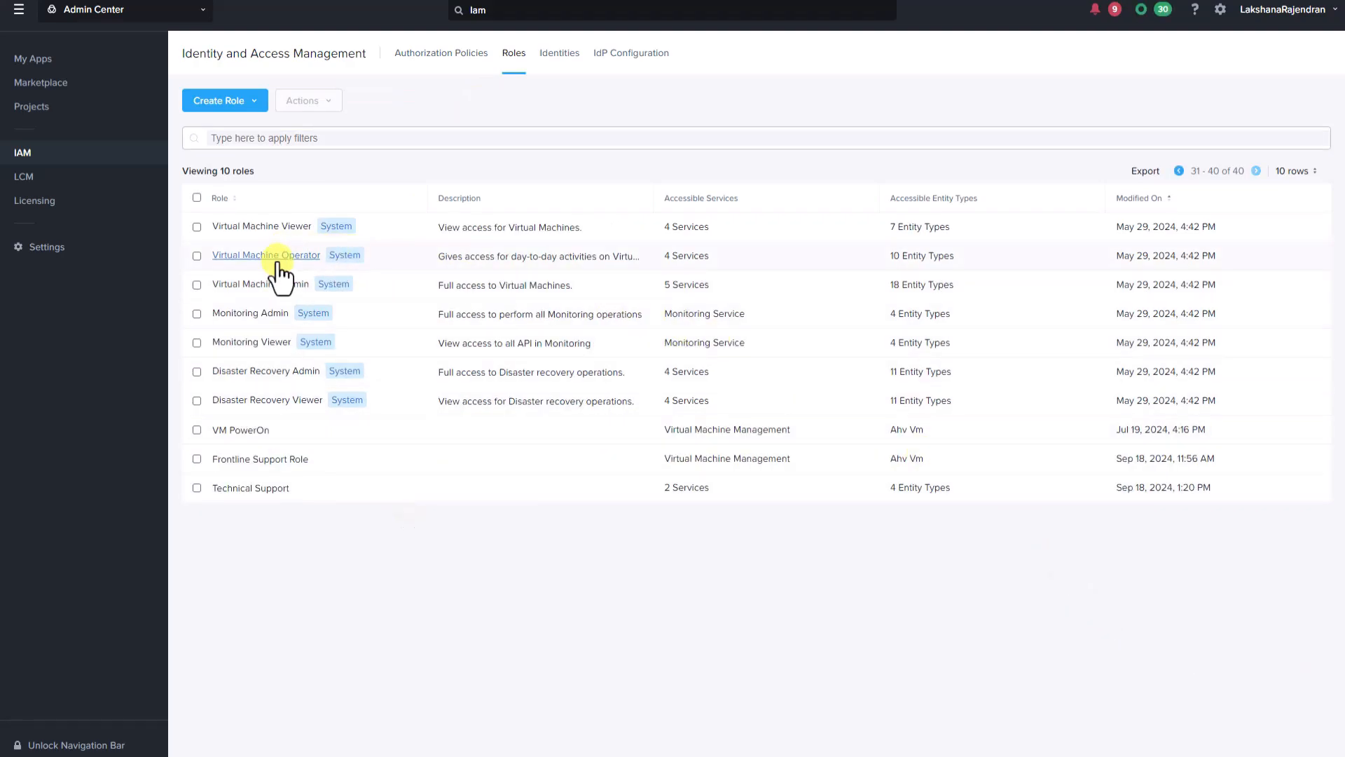
{"action": "left_click", "coordinate": [266, 255]}
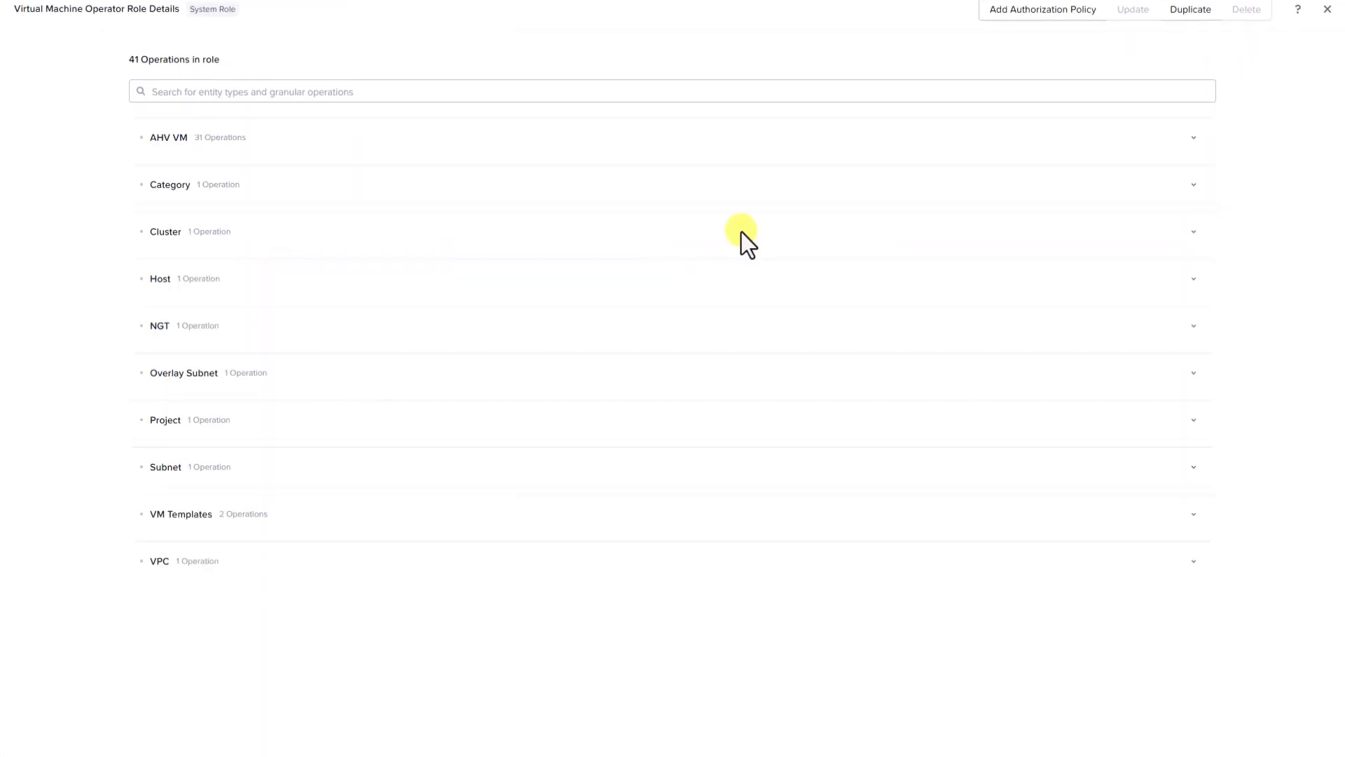
{"action": "left_click", "coordinate": [169, 138]}
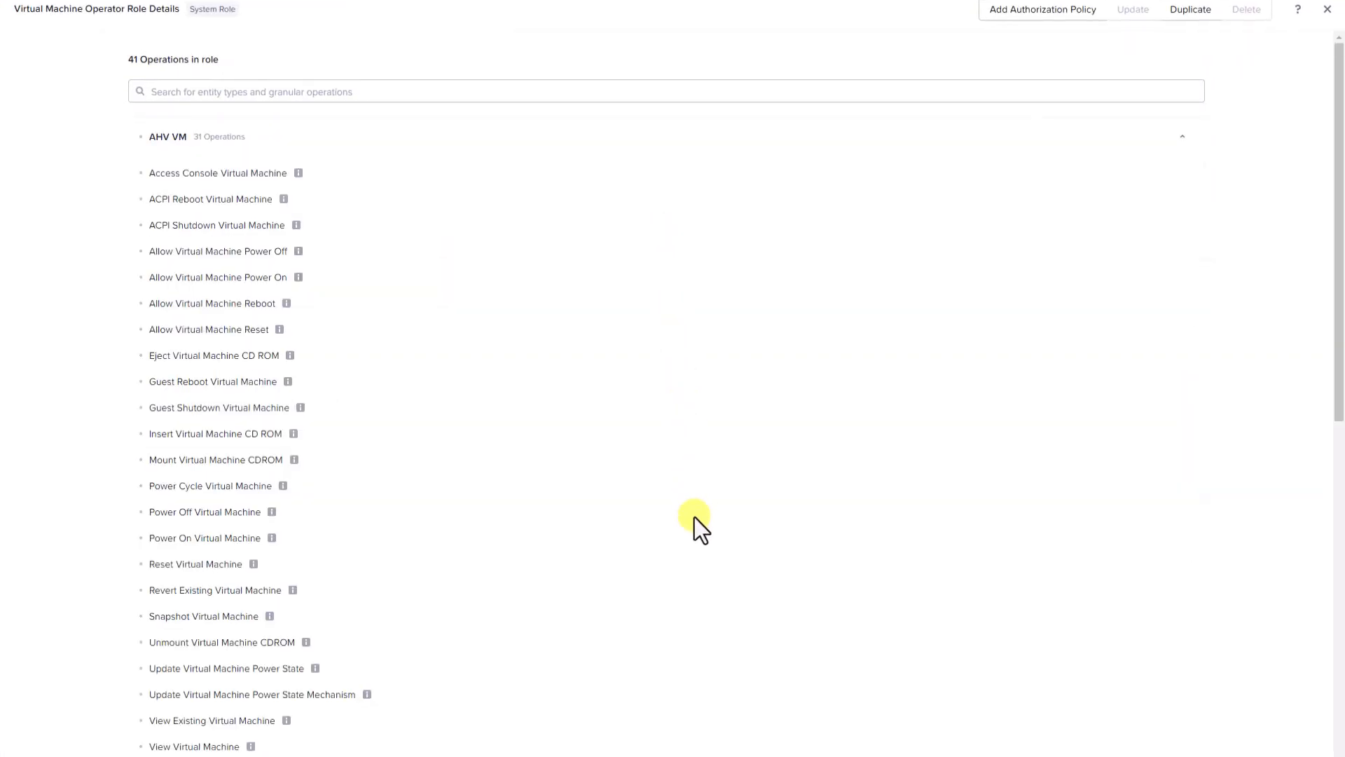
{"action": "mouse_move", "coordinate": [712, 695]}
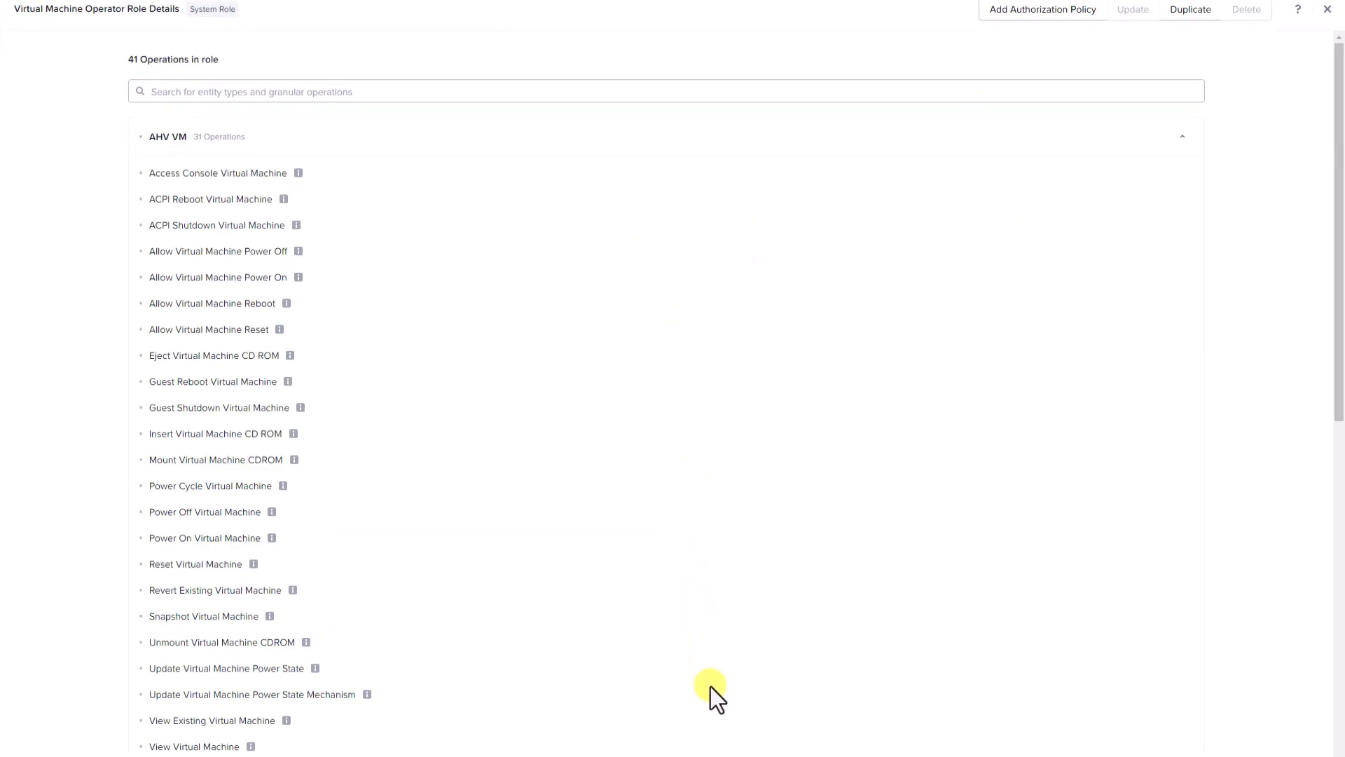
{"action": "mouse_move", "coordinate": [1042, 9]}
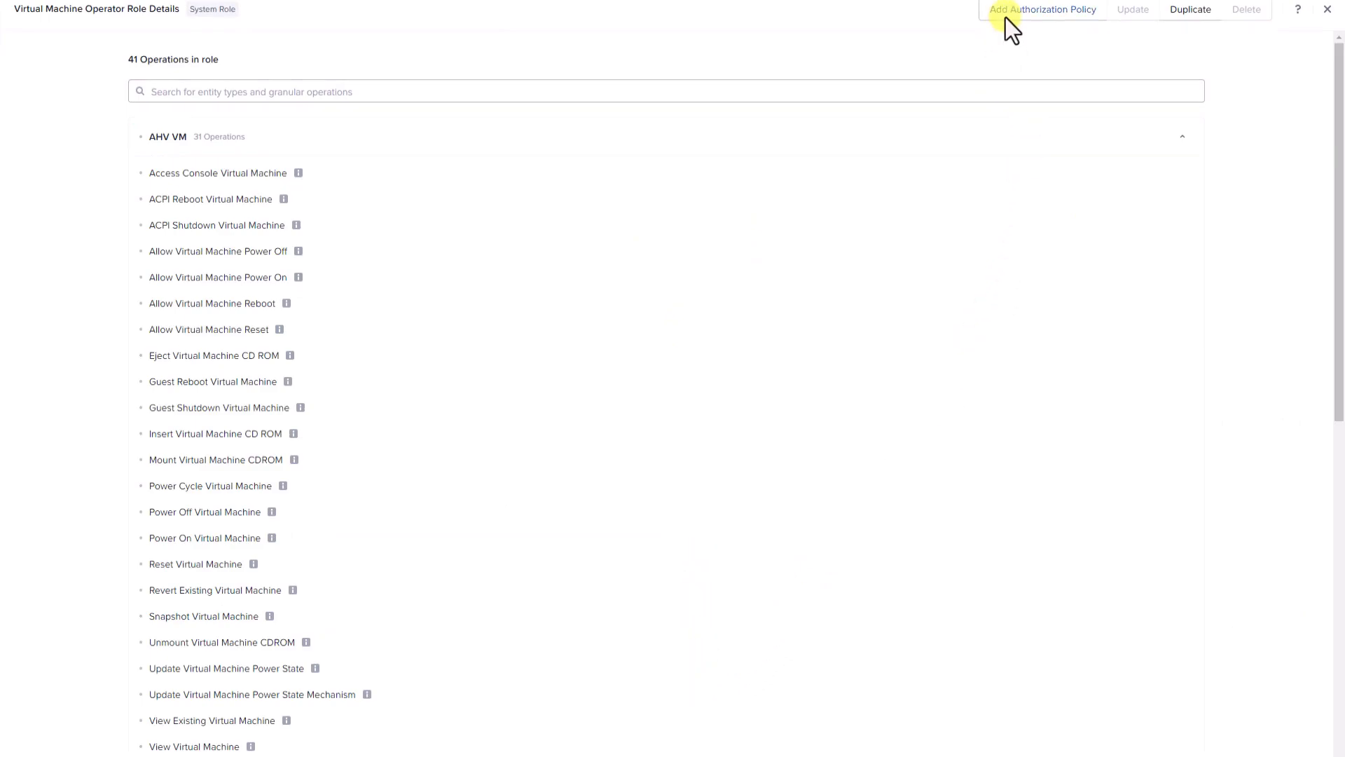
Start a Virtual Machine Operator policy with configured access across all entity types.
{"action": "left_click", "coordinate": [1043, 9]}
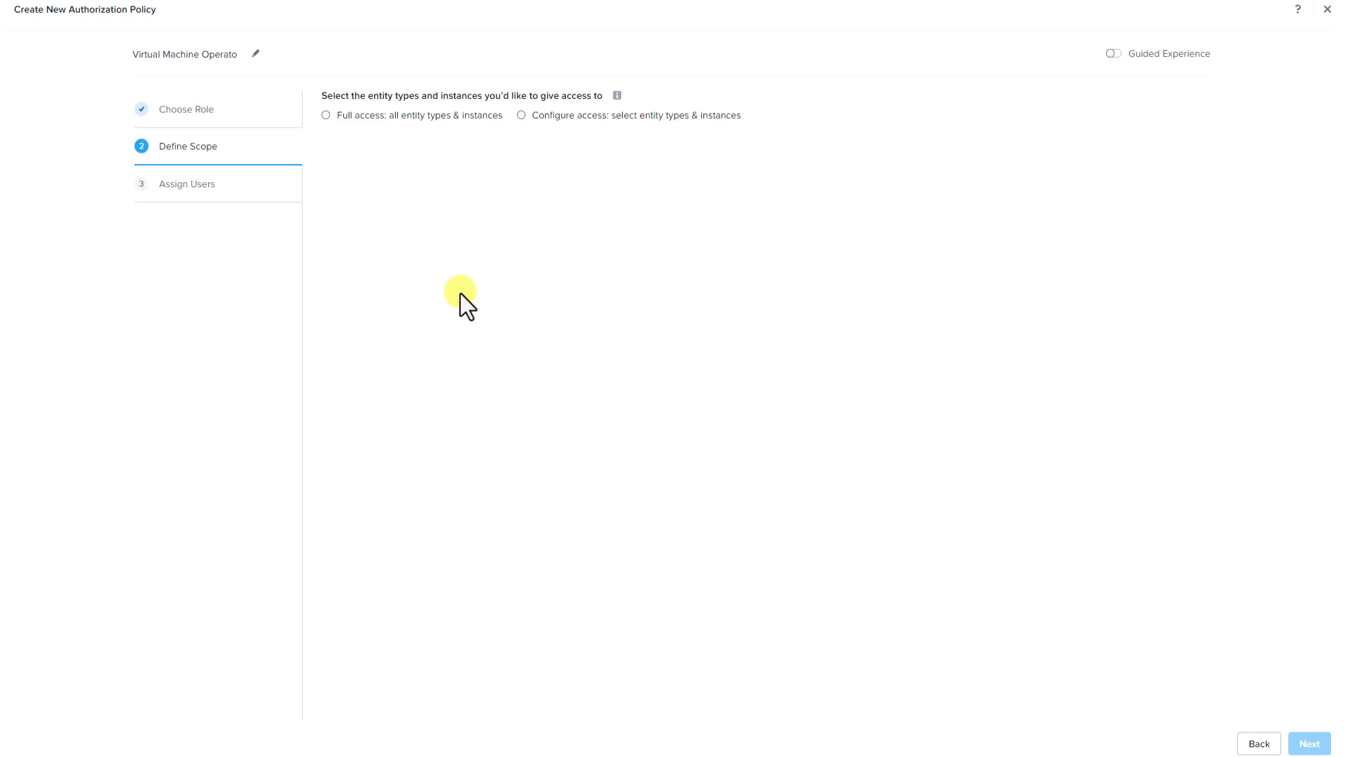
{"action": "mouse_move", "coordinate": [325, 115]}
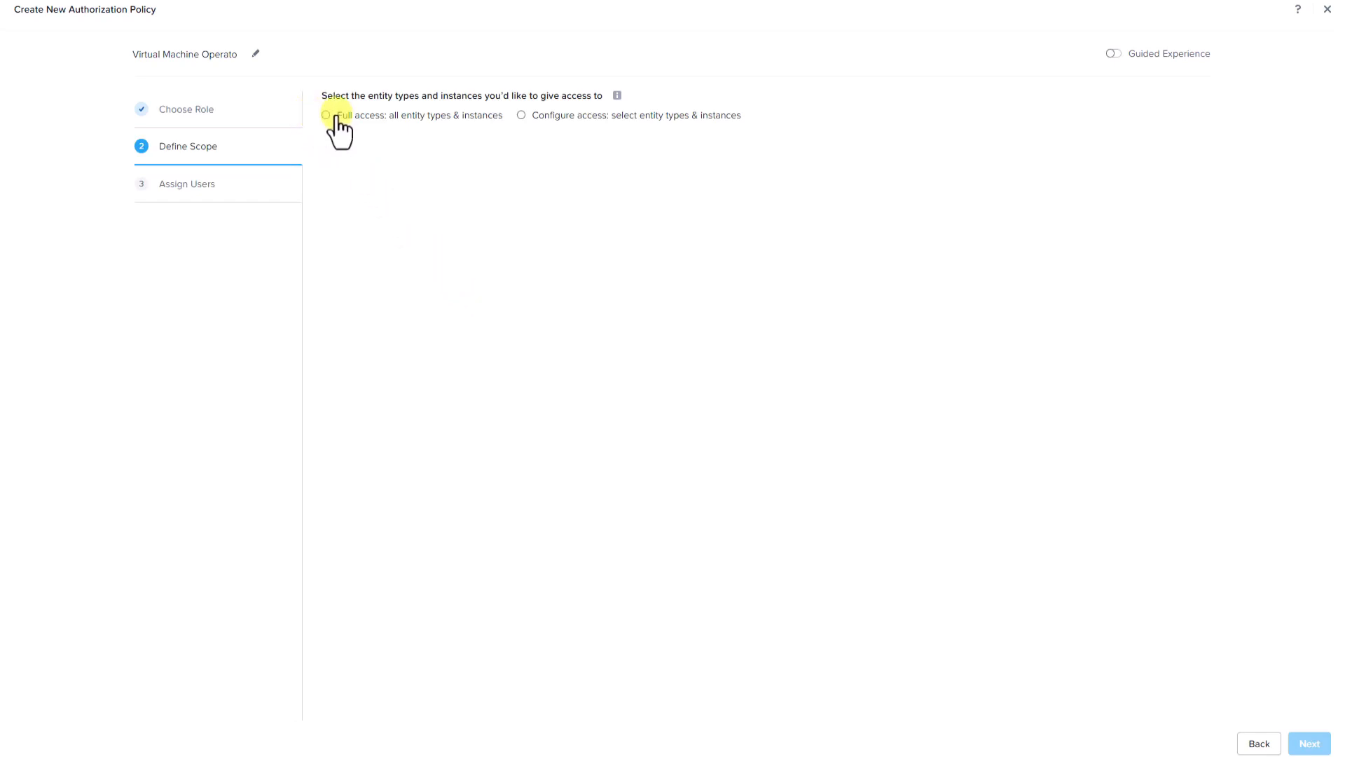
{"action": "mouse_move", "coordinate": [521, 115]}
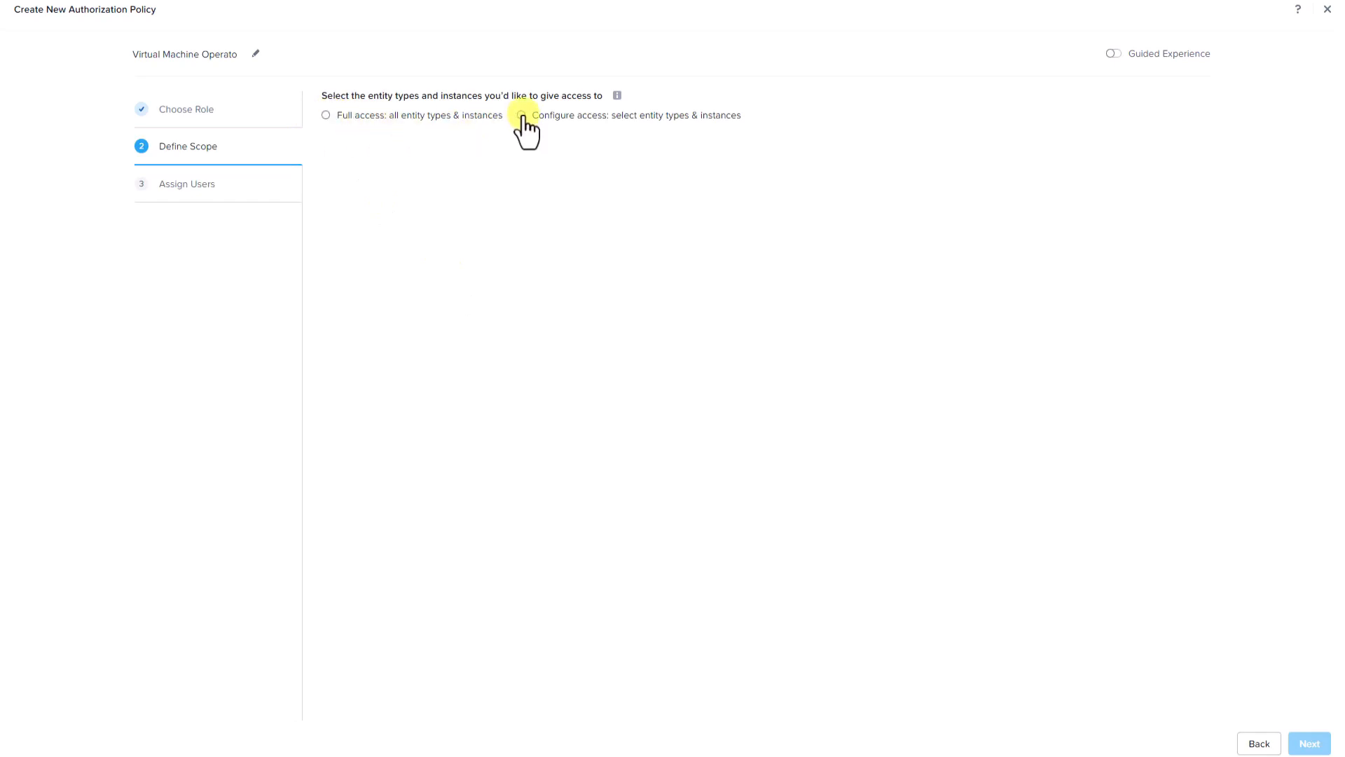
{"action": "left_click", "coordinate": [524, 115]}
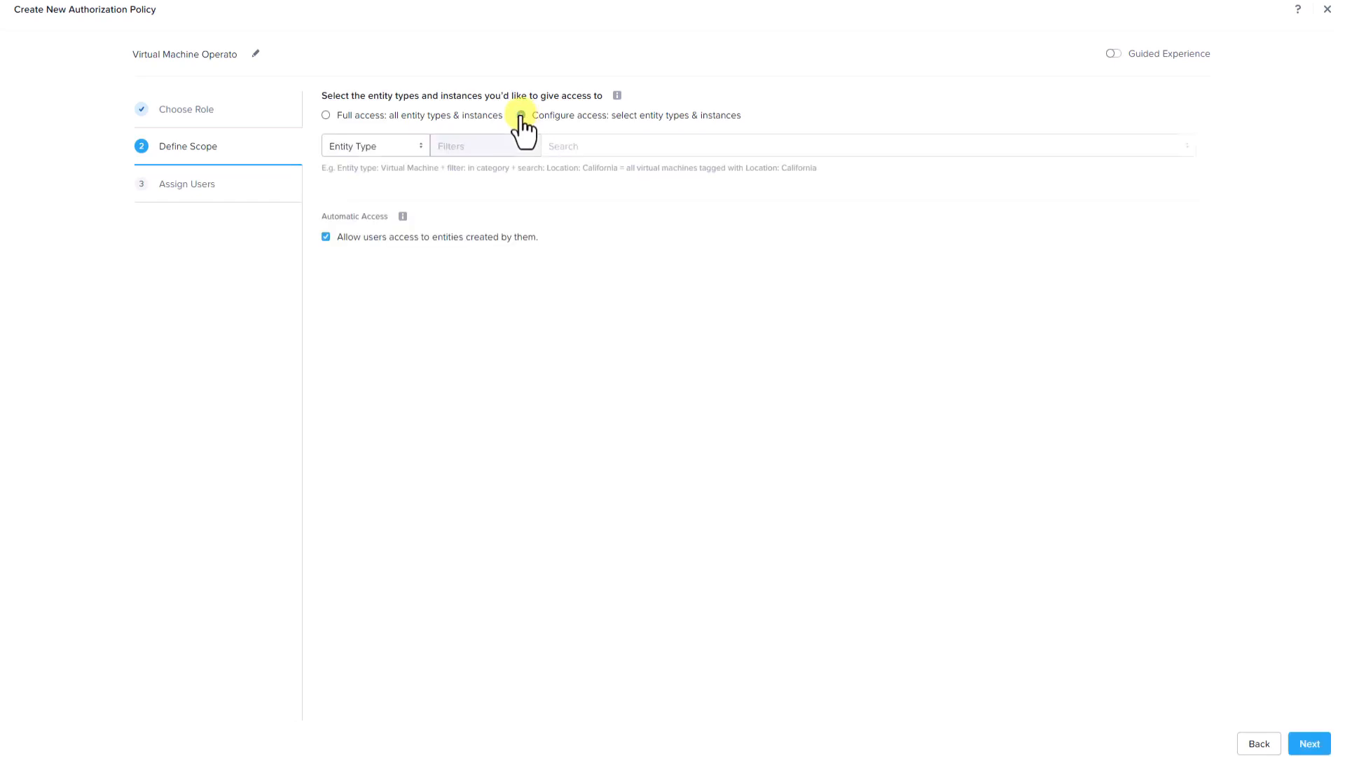
{"action": "left_click", "coordinate": [375, 145]}
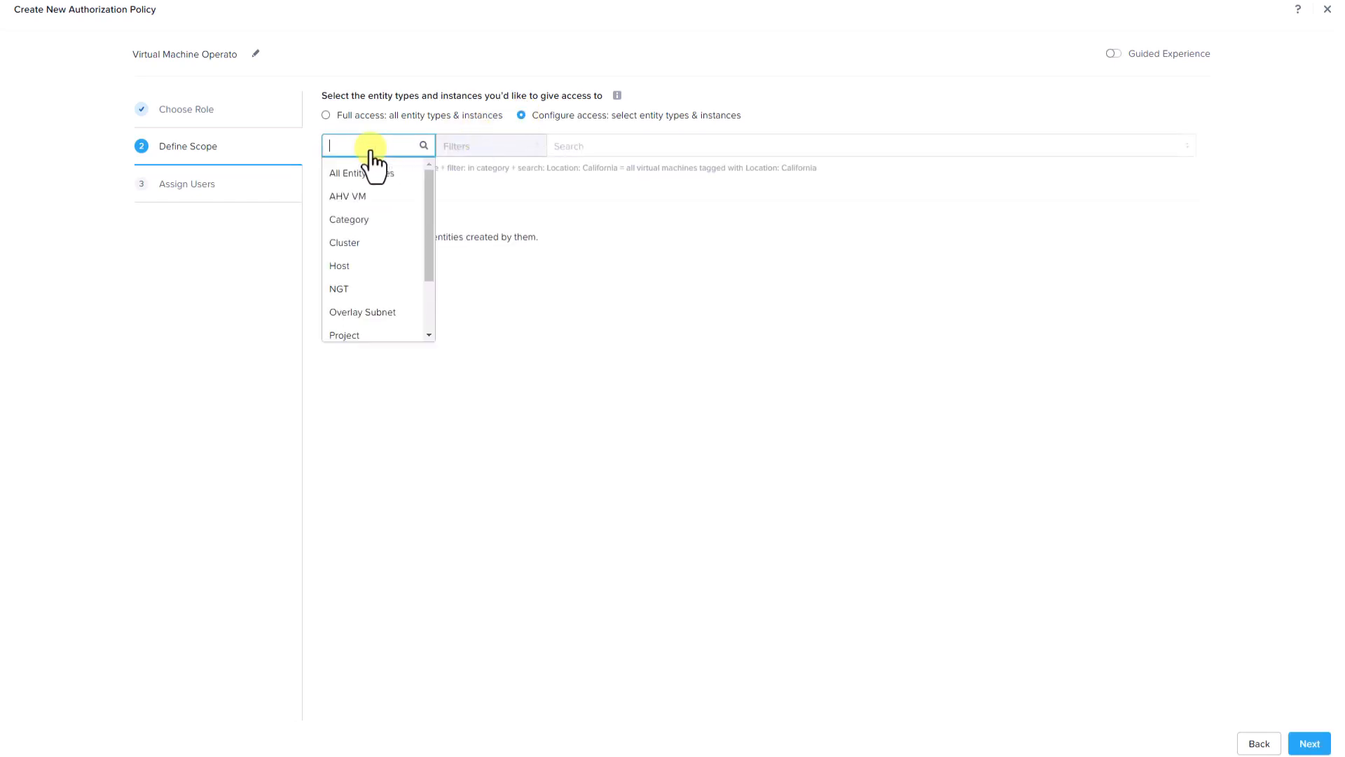
{"action": "left_click", "coordinate": [360, 172]}
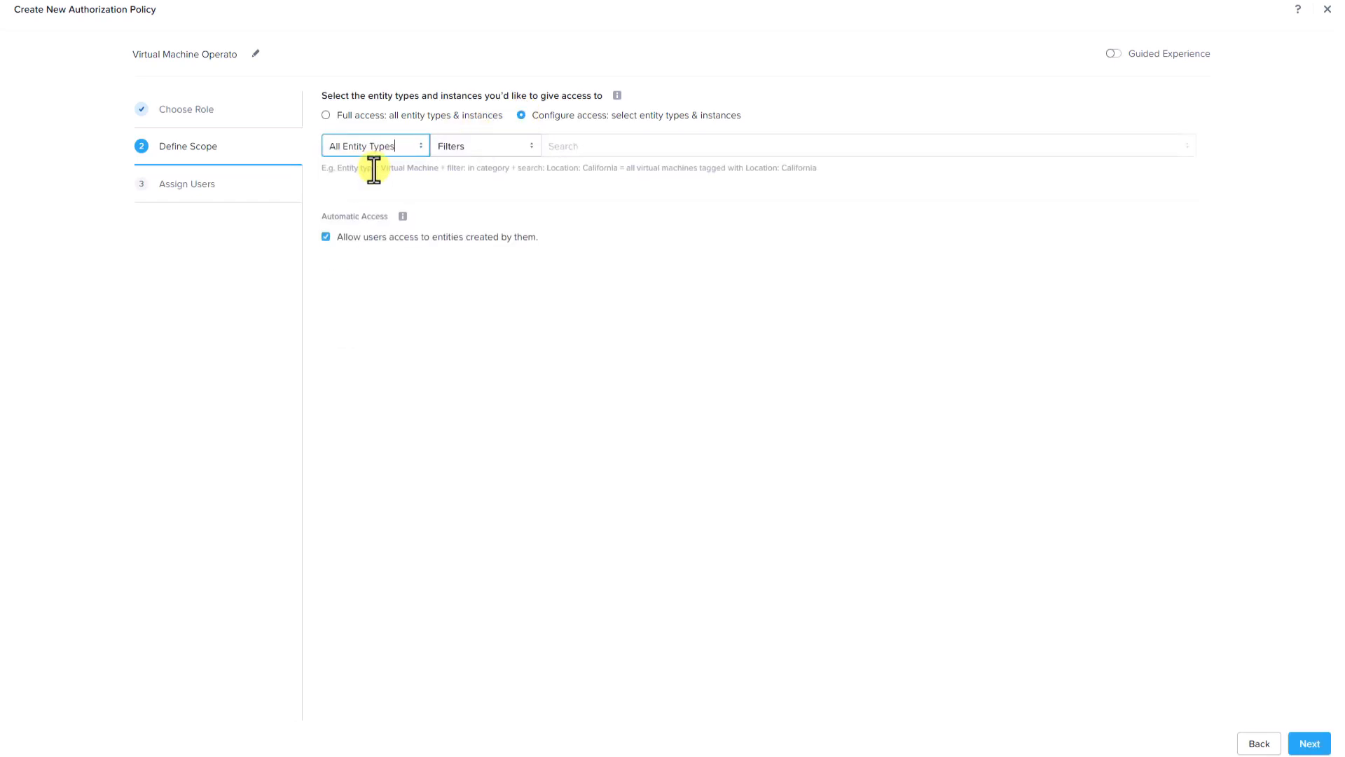
{"action": "left_click", "coordinate": [482, 145]}
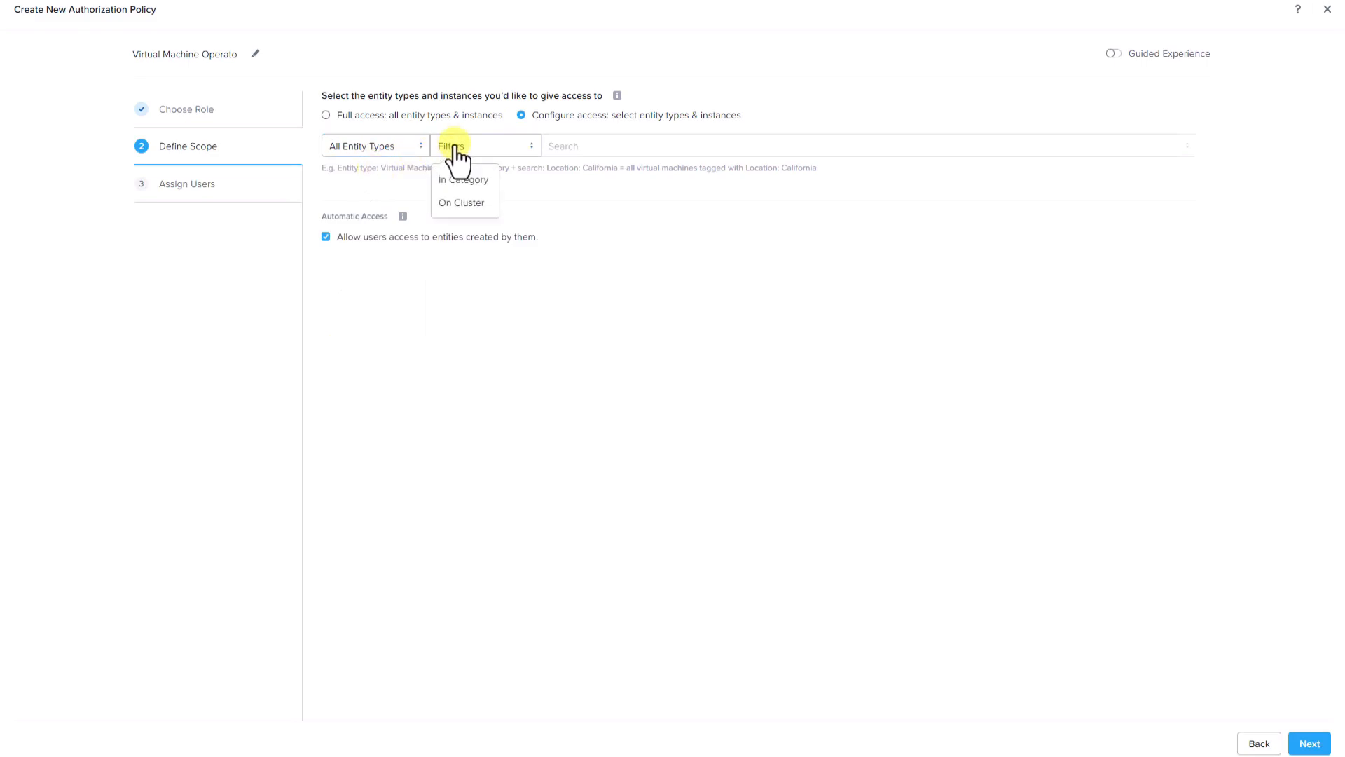
Scope the policy to category Name: MKTGVM_VDI- and assign a local user.
{"action": "left_click", "coordinate": [463, 179]}
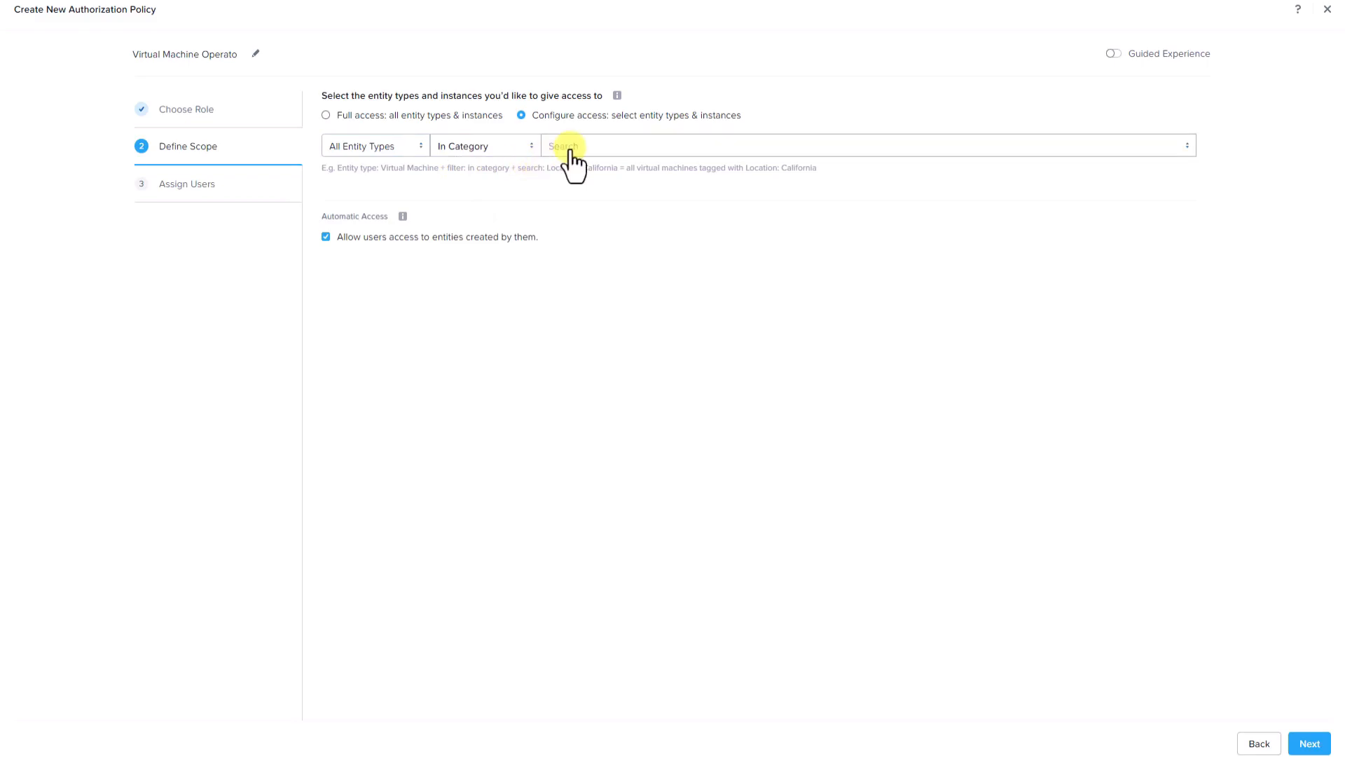
{"action": "type", "text": "MKTGVM_VDI"}
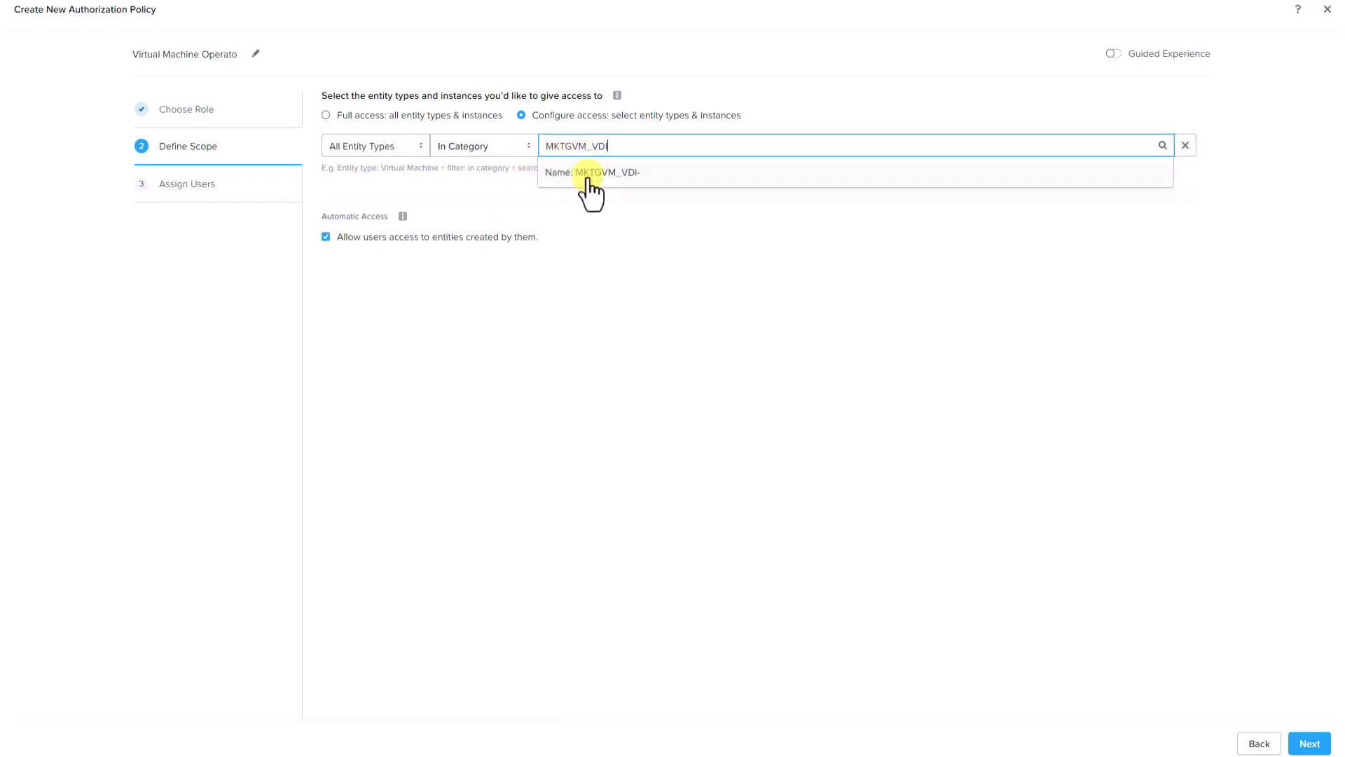
{"action": "left_click", "coordinate": [1307, 743]}
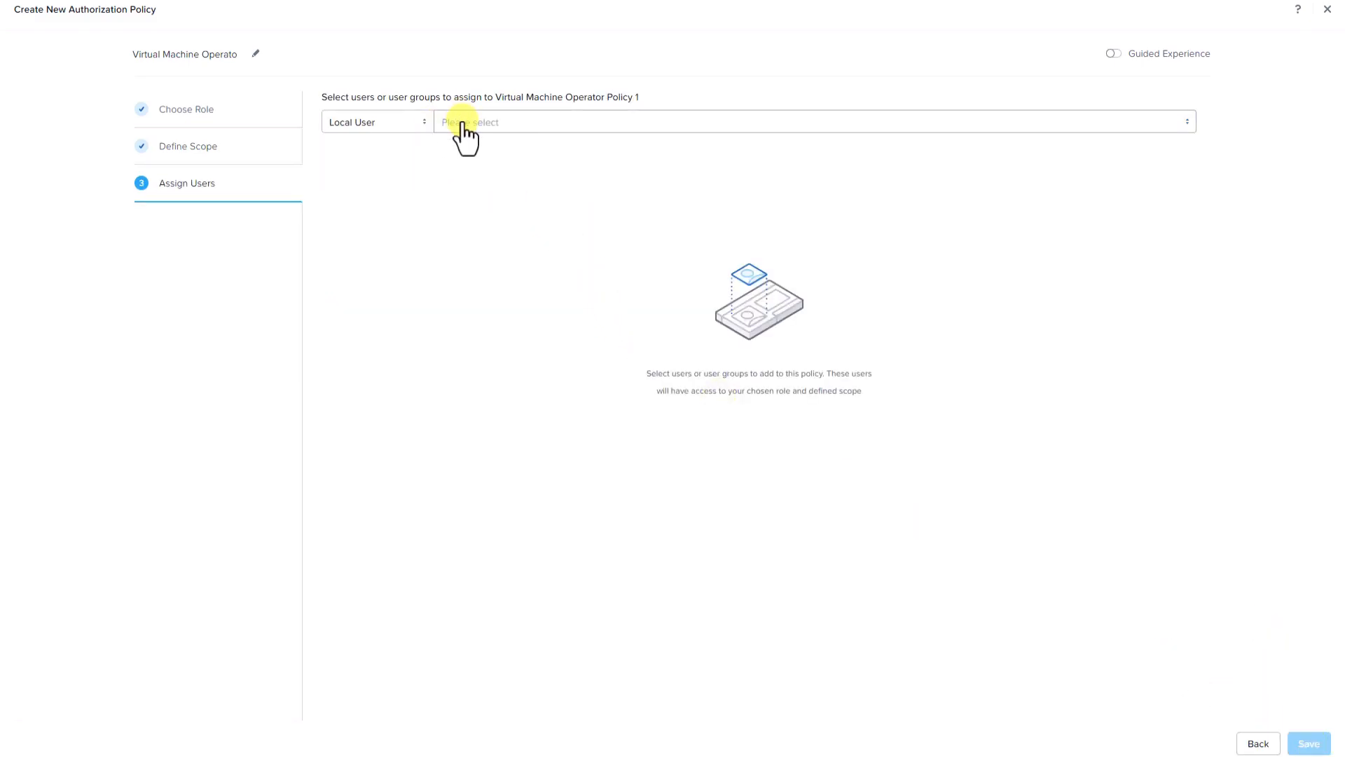
{"action": "left_click", "coordinate": [755, 121]}
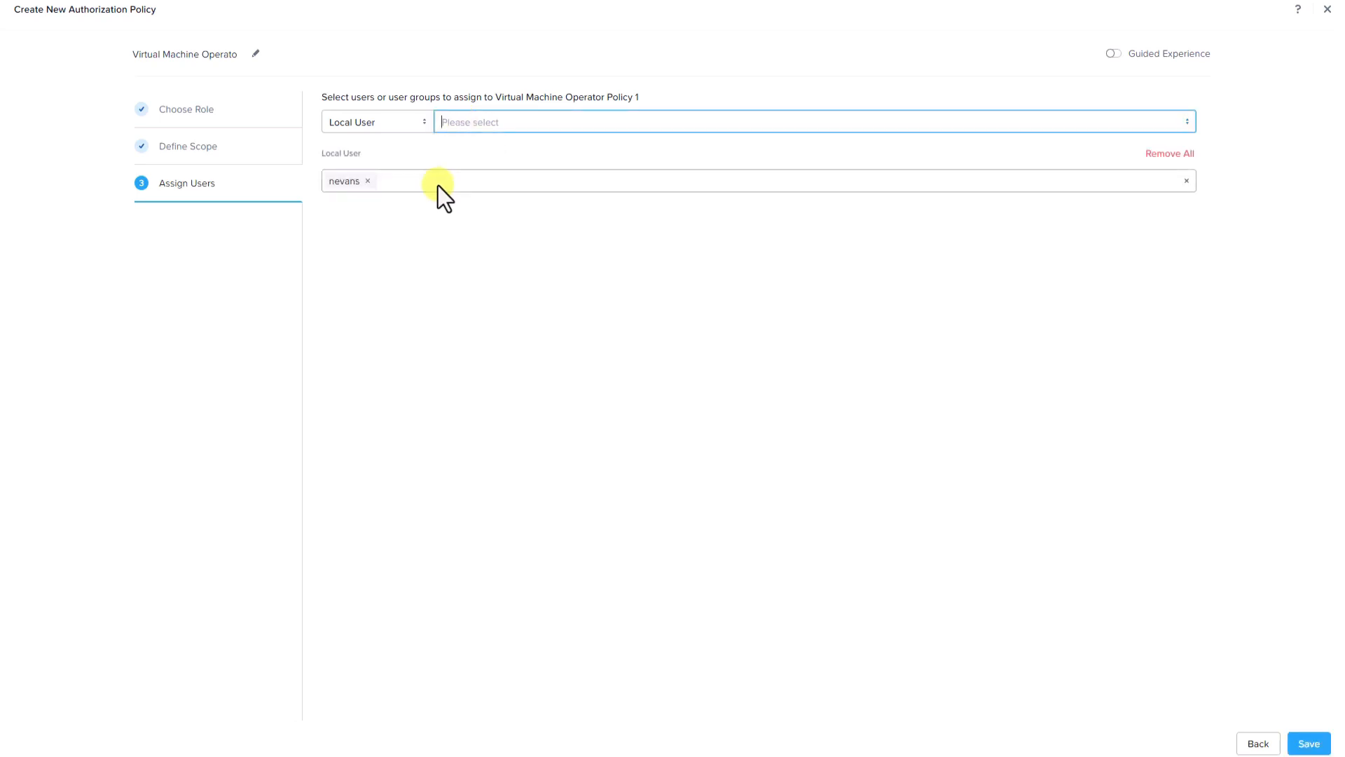
{"action": "left_click", "coordinate": [1308, 742]}
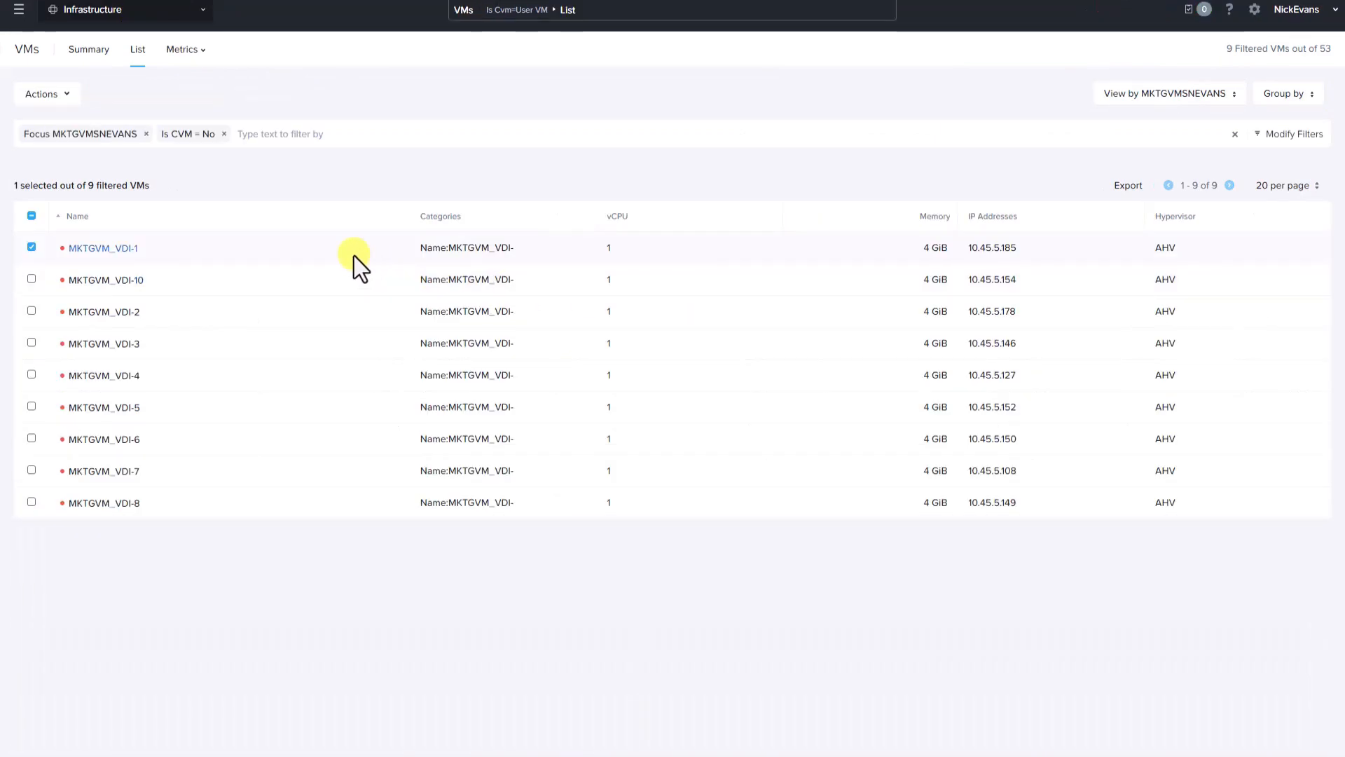
{"action": "mouse_move", "coordinate": [26, 283]}
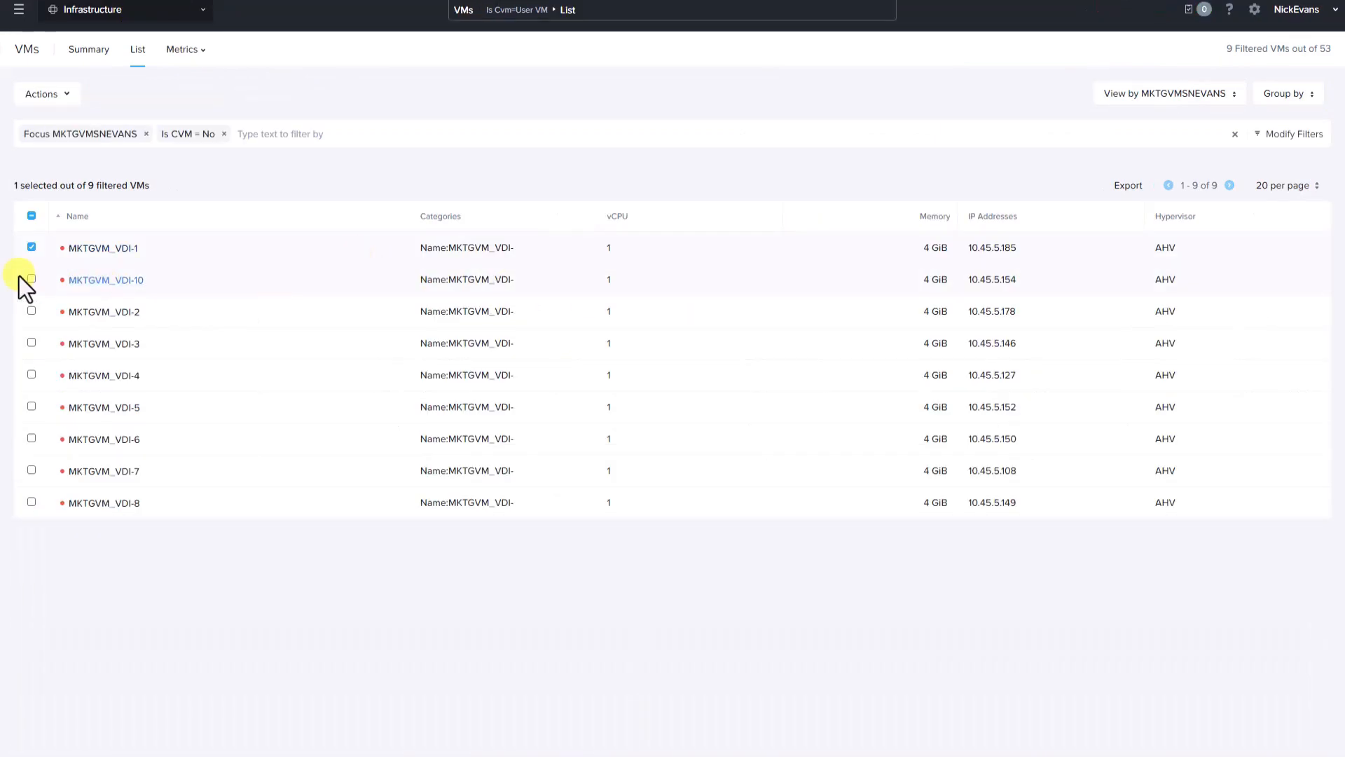
{"action": "mouse_move", "coordinate": [476, 267]}
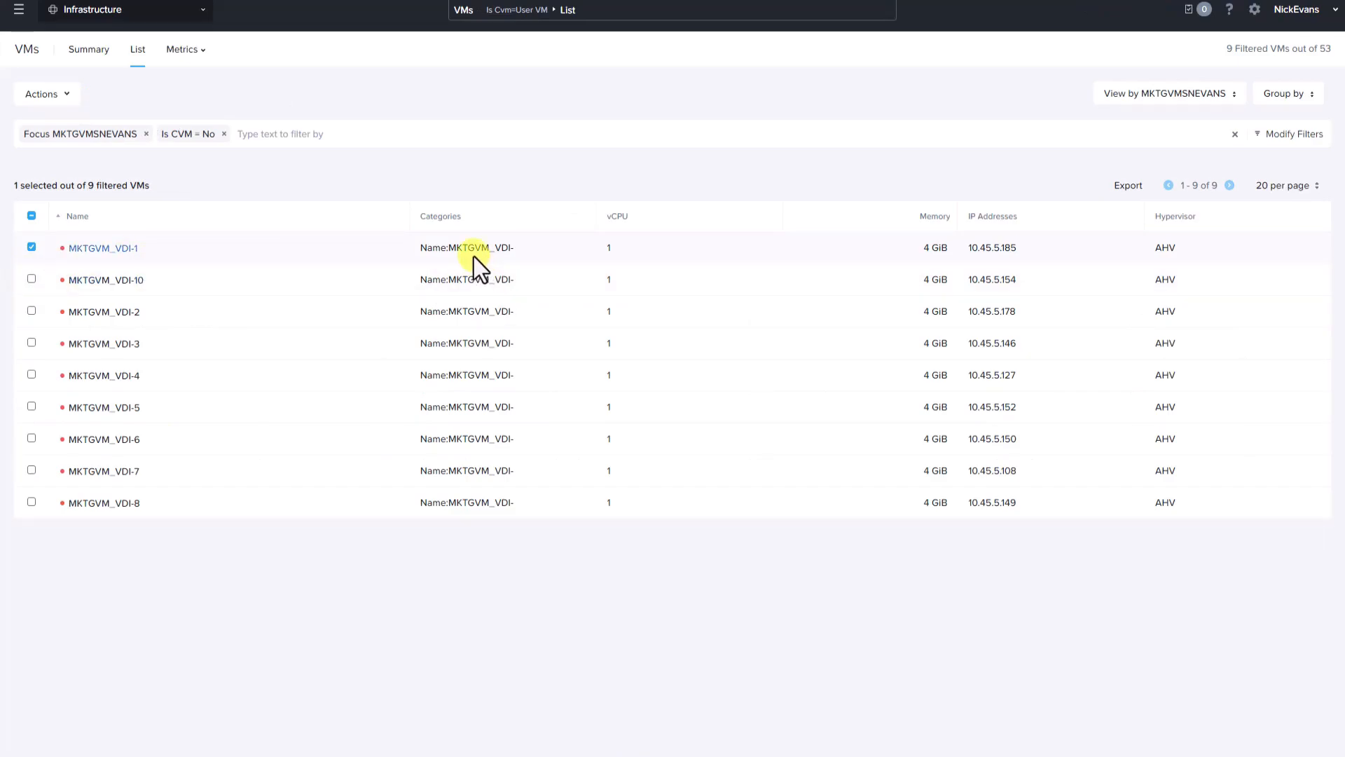
{"action": "mouse_move", "coordinate": [332, 283]}
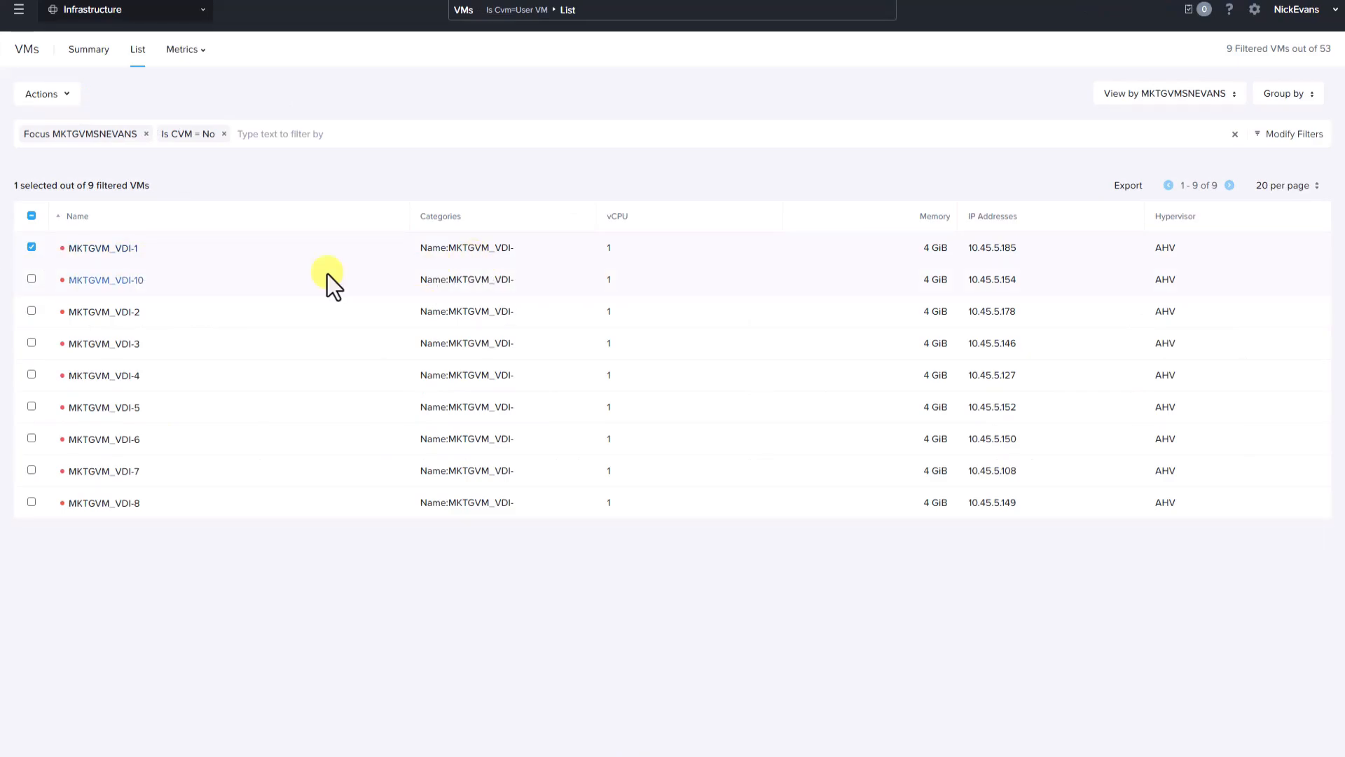
{"action": "mouse_move", "coordinate": [42, 93]}
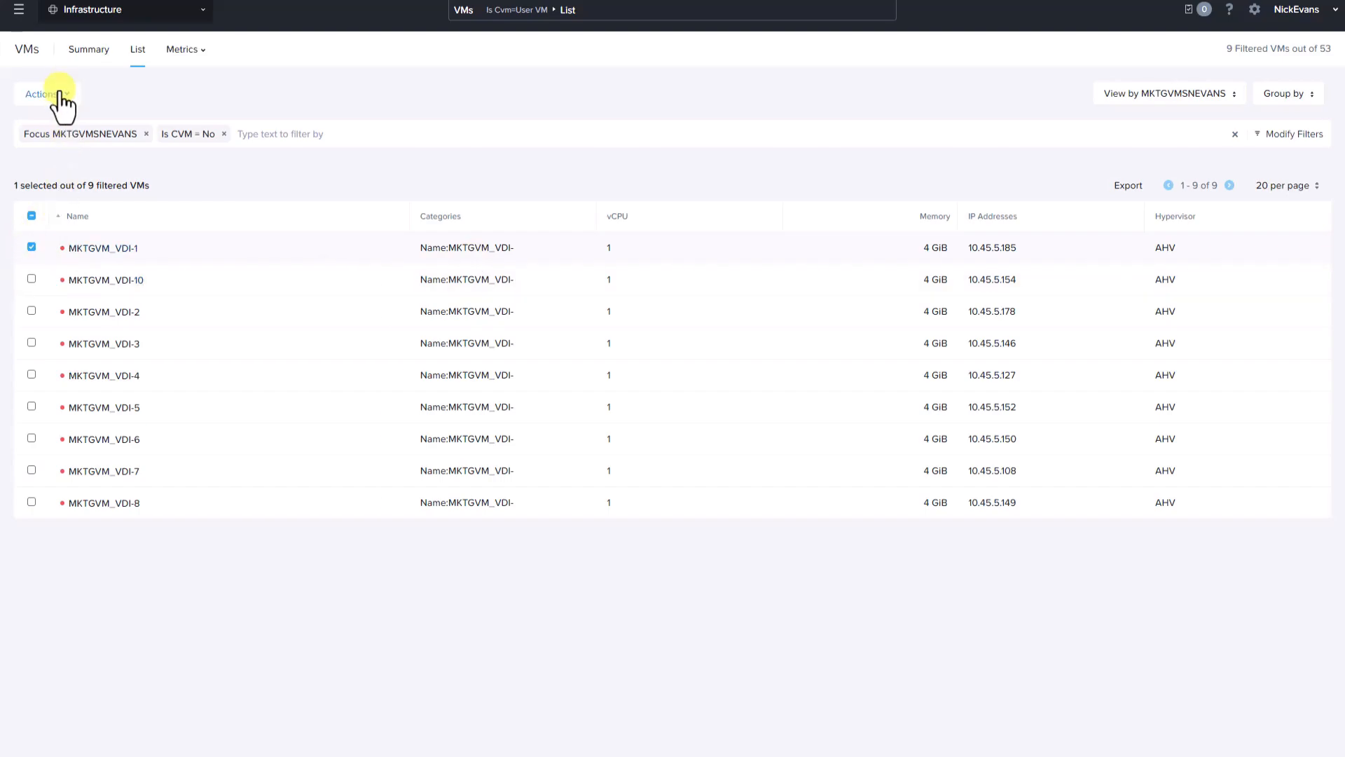
Open the Actions menu for MKTGVM_VDI-1 to see its permitted actions.
{"action": "left_click", "coordinate": [41, 93]}
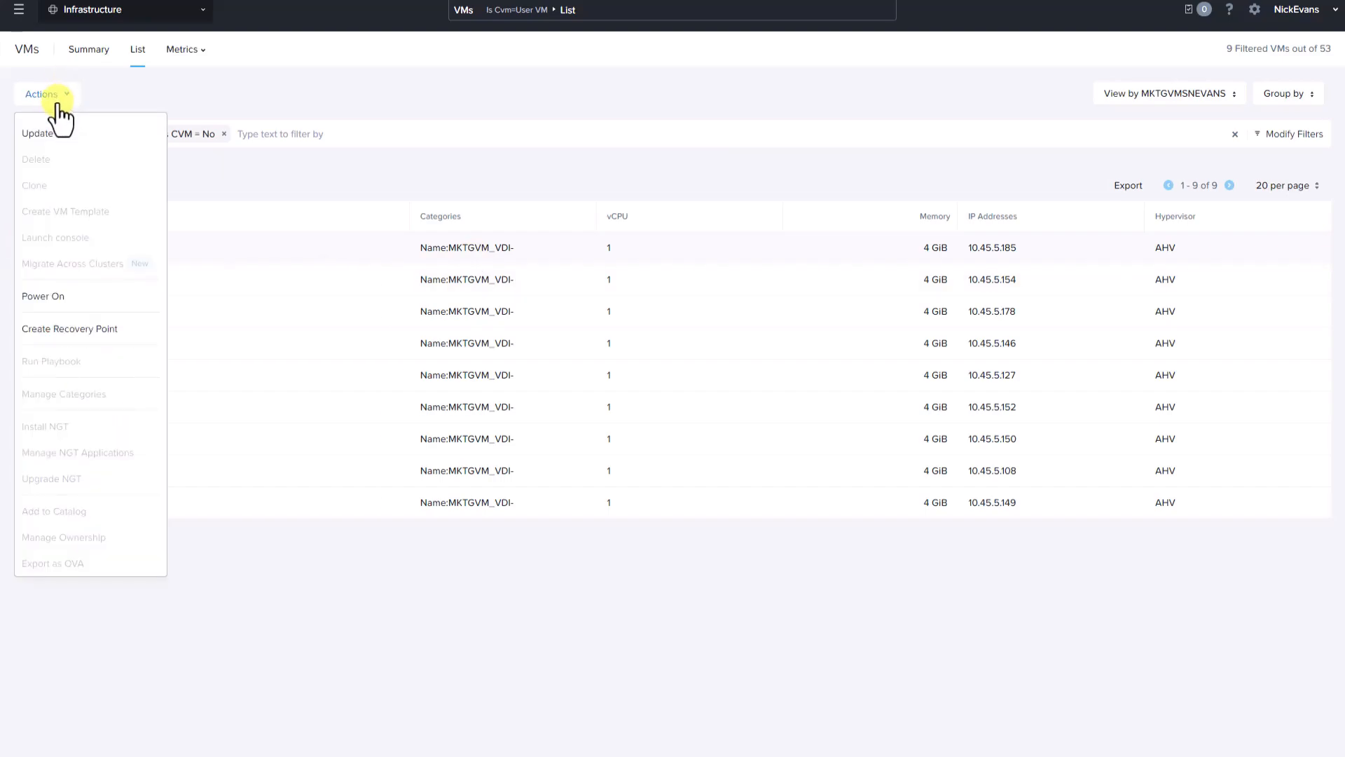
{"action": "mouse_move", "coordinate": [65, 295]}
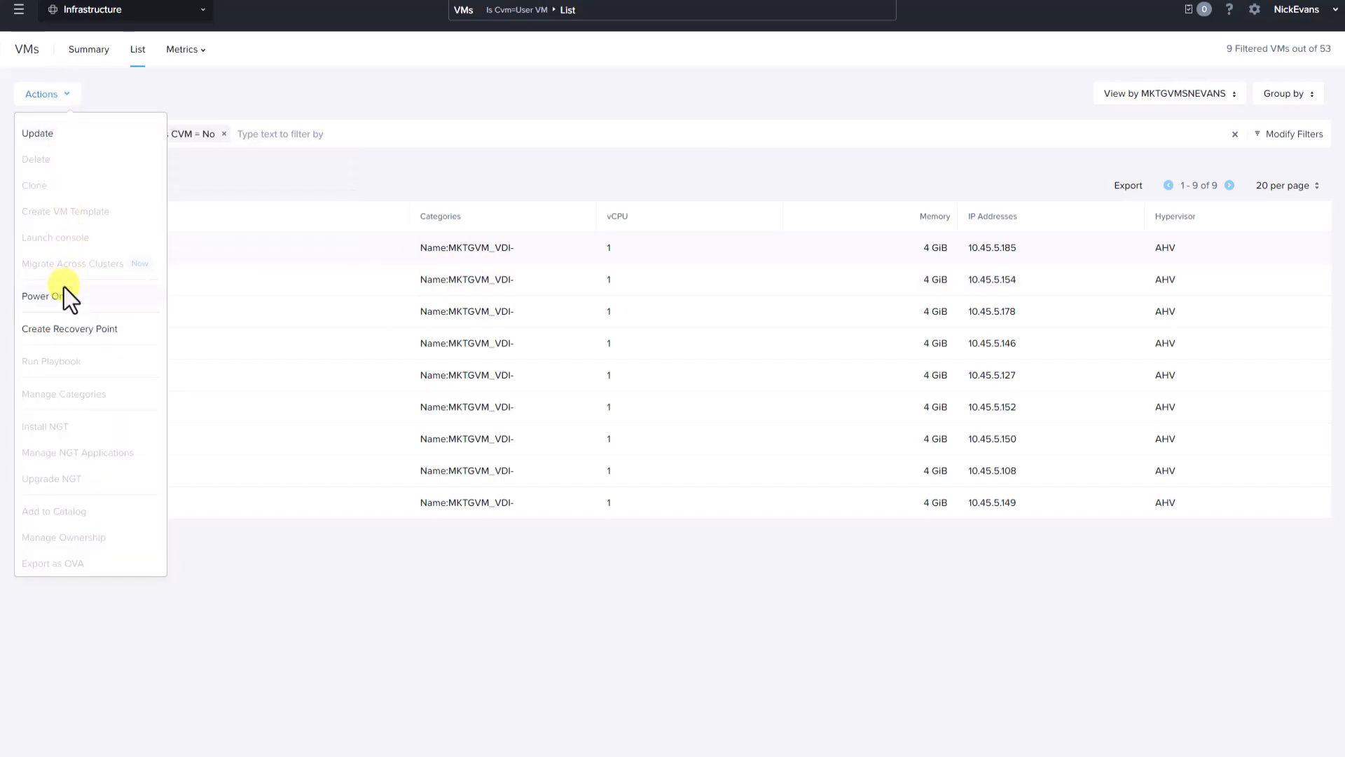
{"action": "mouse_move", "coordinate": [77, 339]}
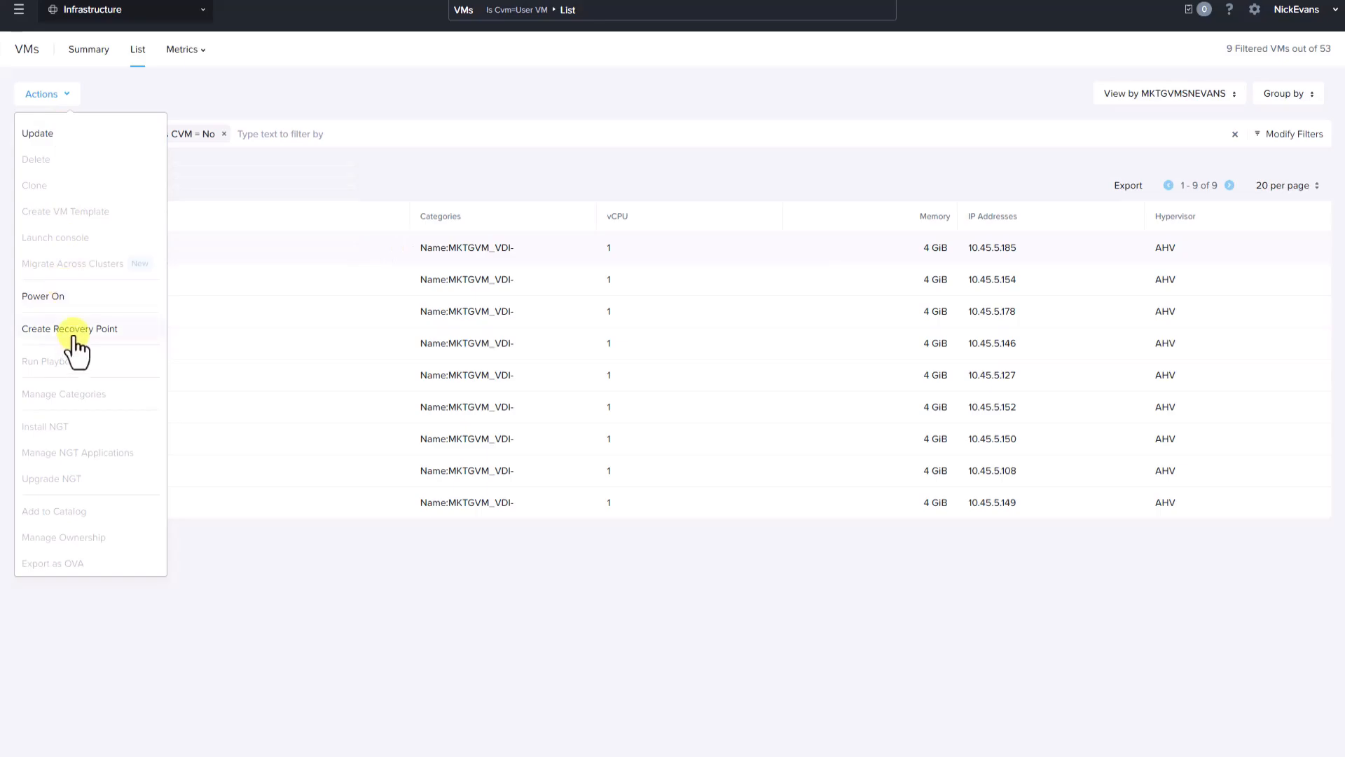
Open the Update VM wizard for MKTGVM_VDI-1 and advance to its resources step.
{"action": "left_click", "coordinate": [38, 133]}
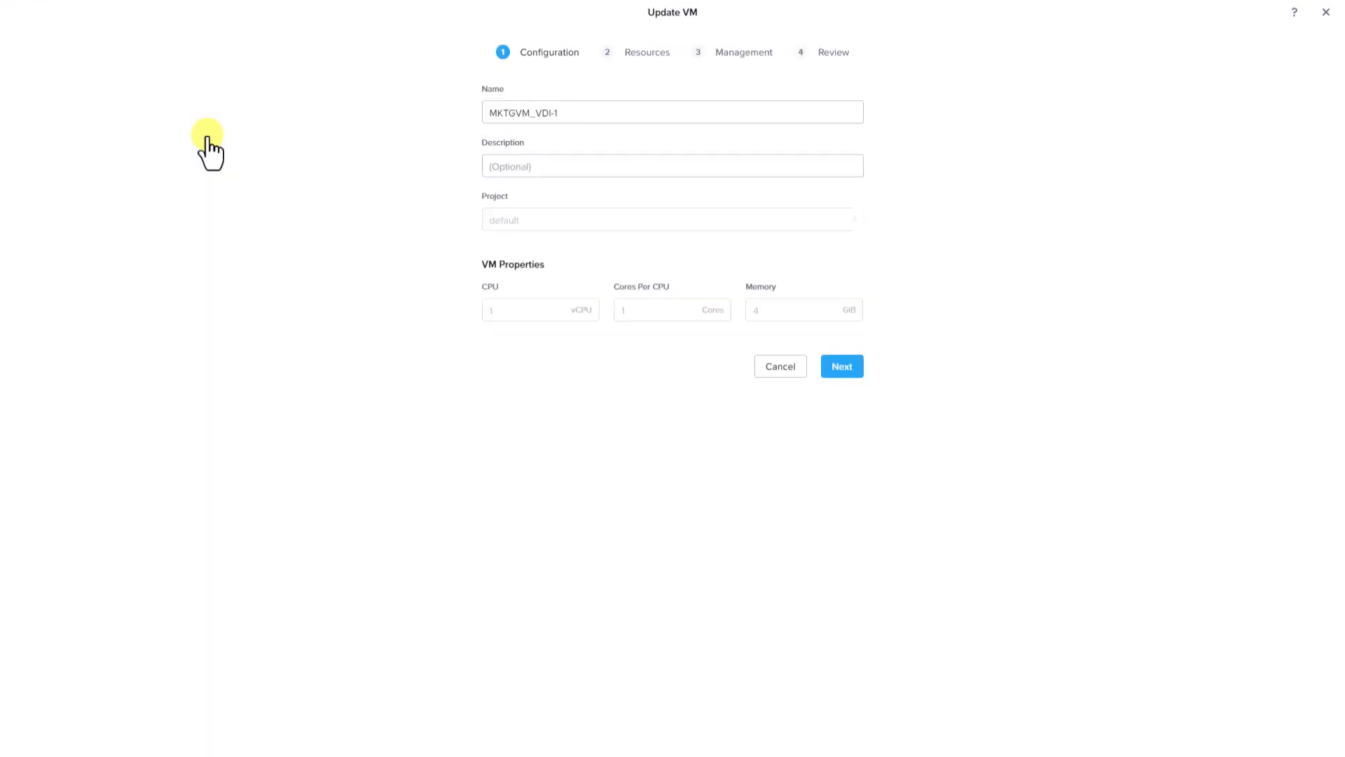
{"action": "left_click", "coordinate": [558, 112]}
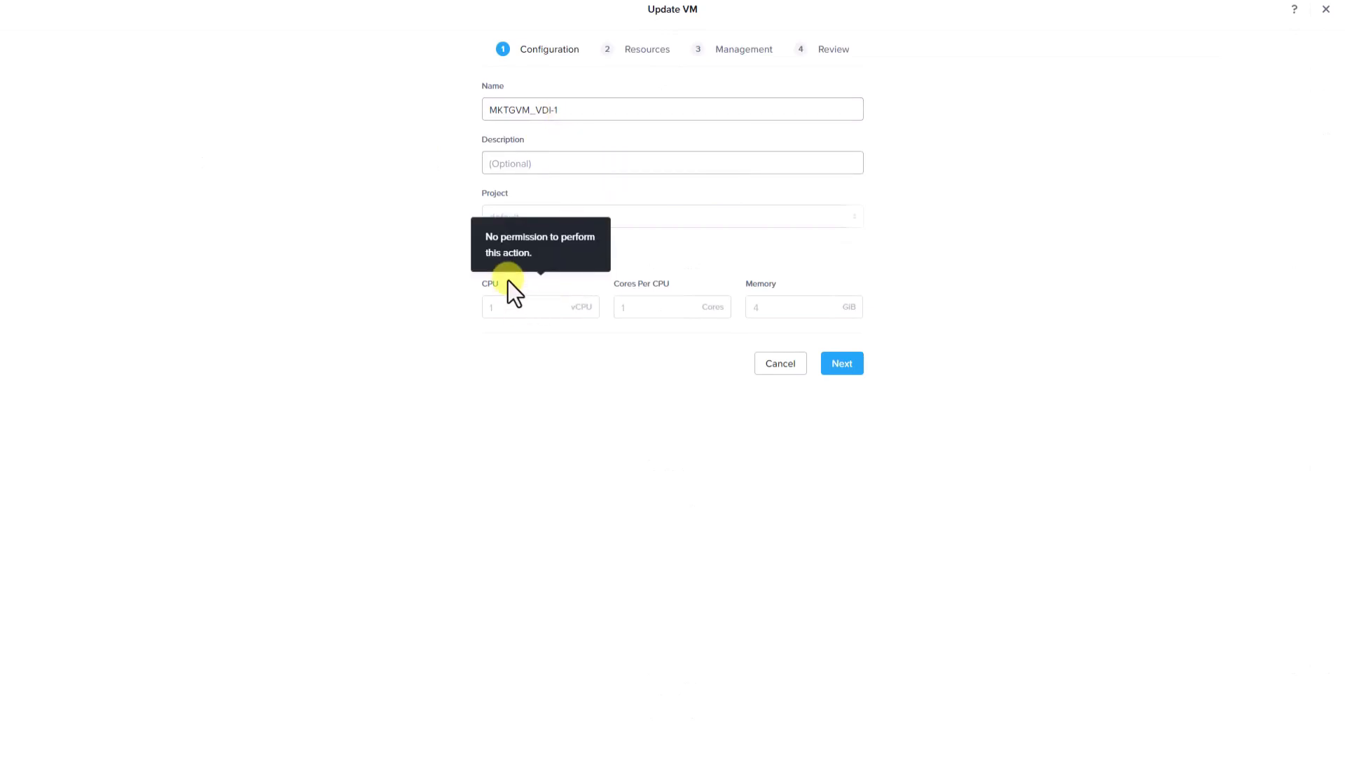
{"action": "mouse_move", "coordinate": [765, 285]}
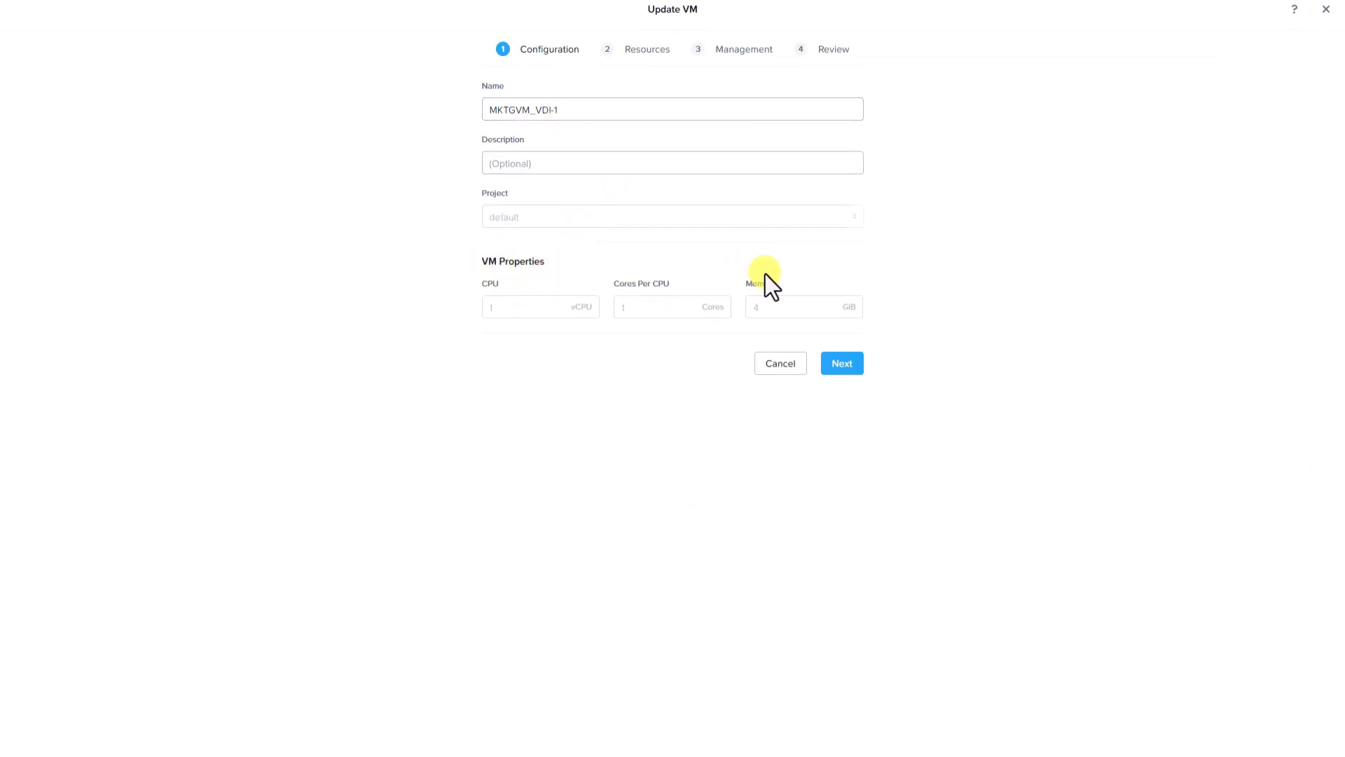
{"action": "left_click", "coordinate": [840, 362]}
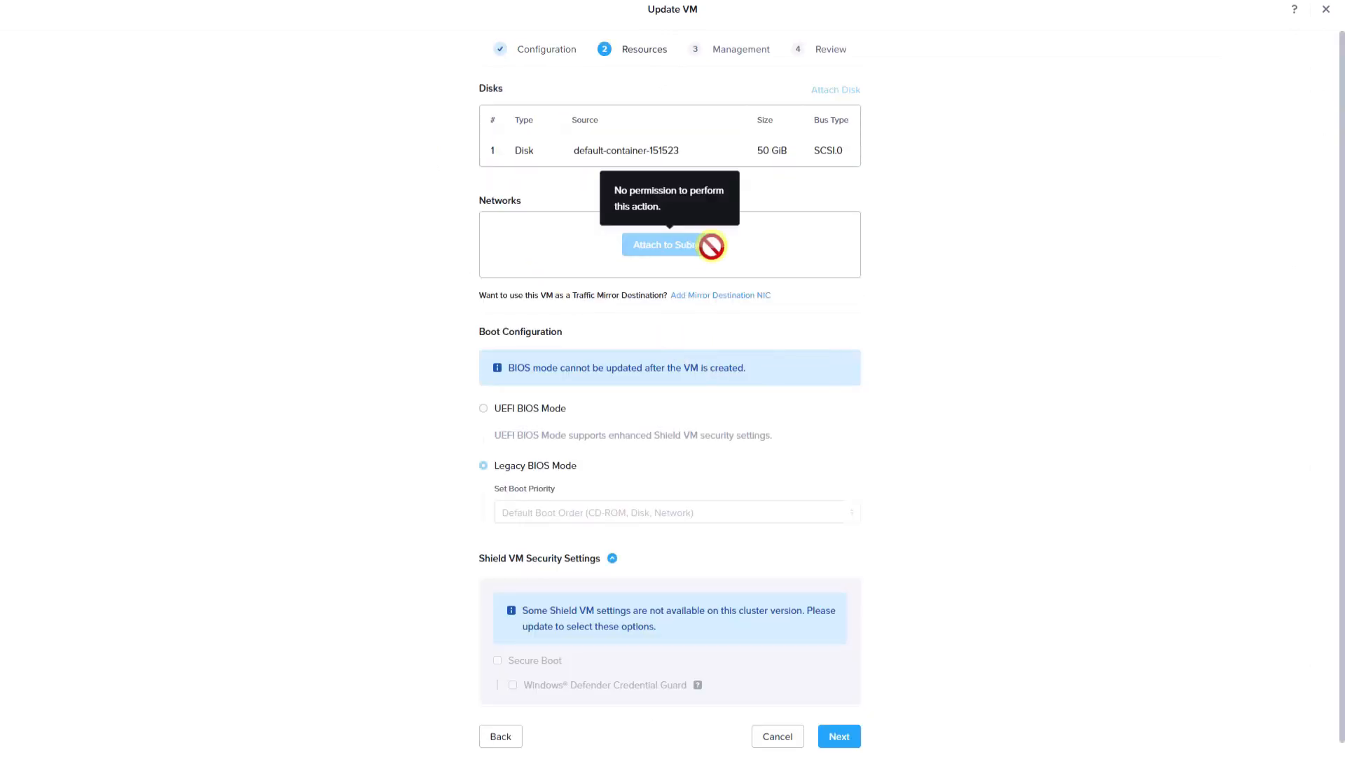
{"action": "mouse_move", "coordinate": [802, 244]}
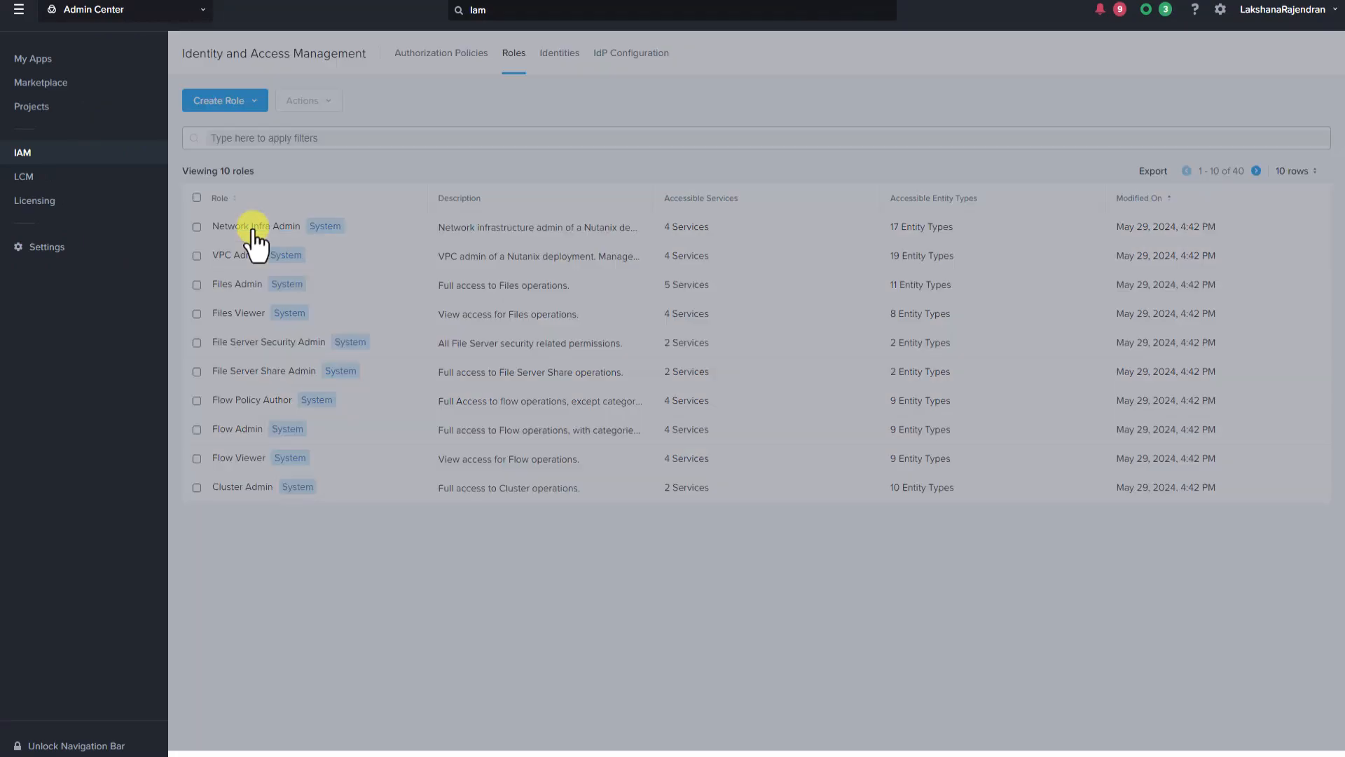
Review the Network Infra Admin role's operations, including Subnet, VPN Connection and Layer2 Stretch.
{"action": "left_click", "coordinate": [255, 226]}
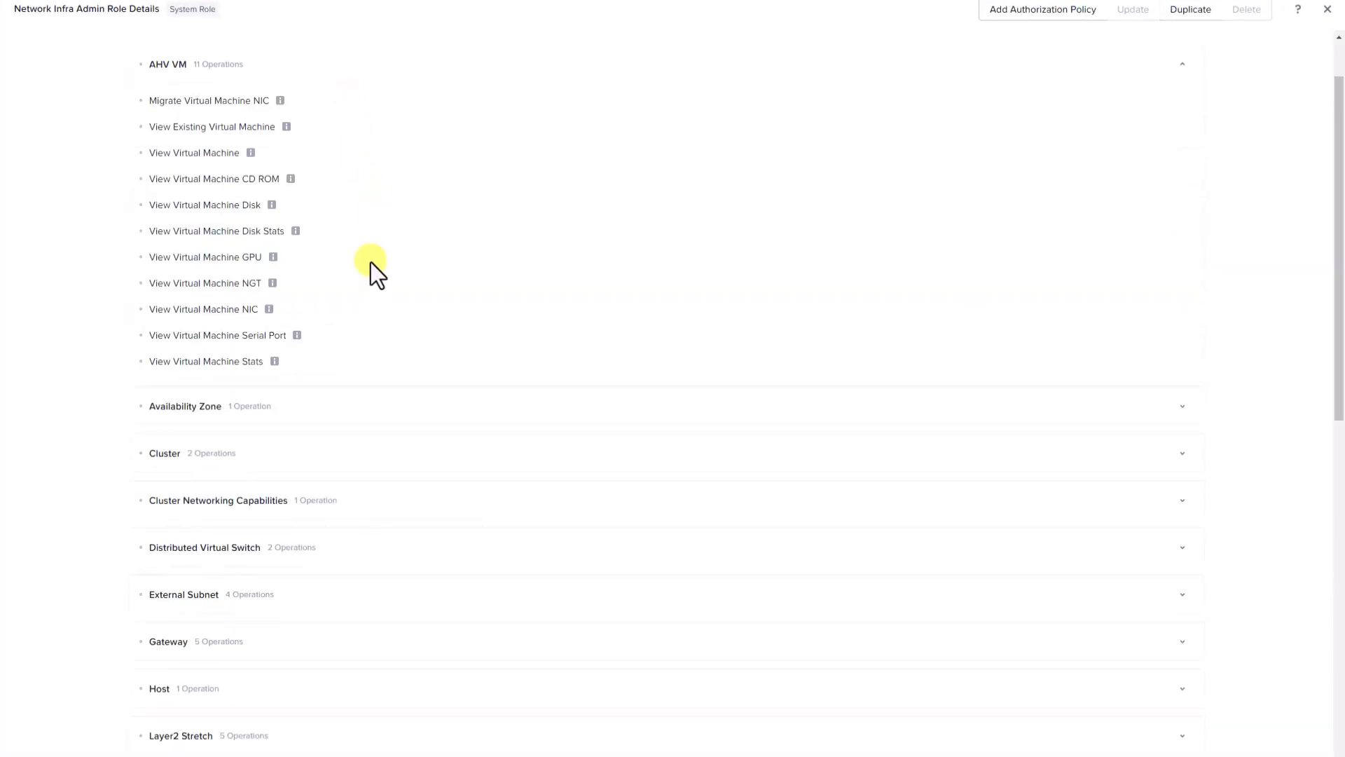
{"action": "mouse_move", "coordinate": [364, 378]}
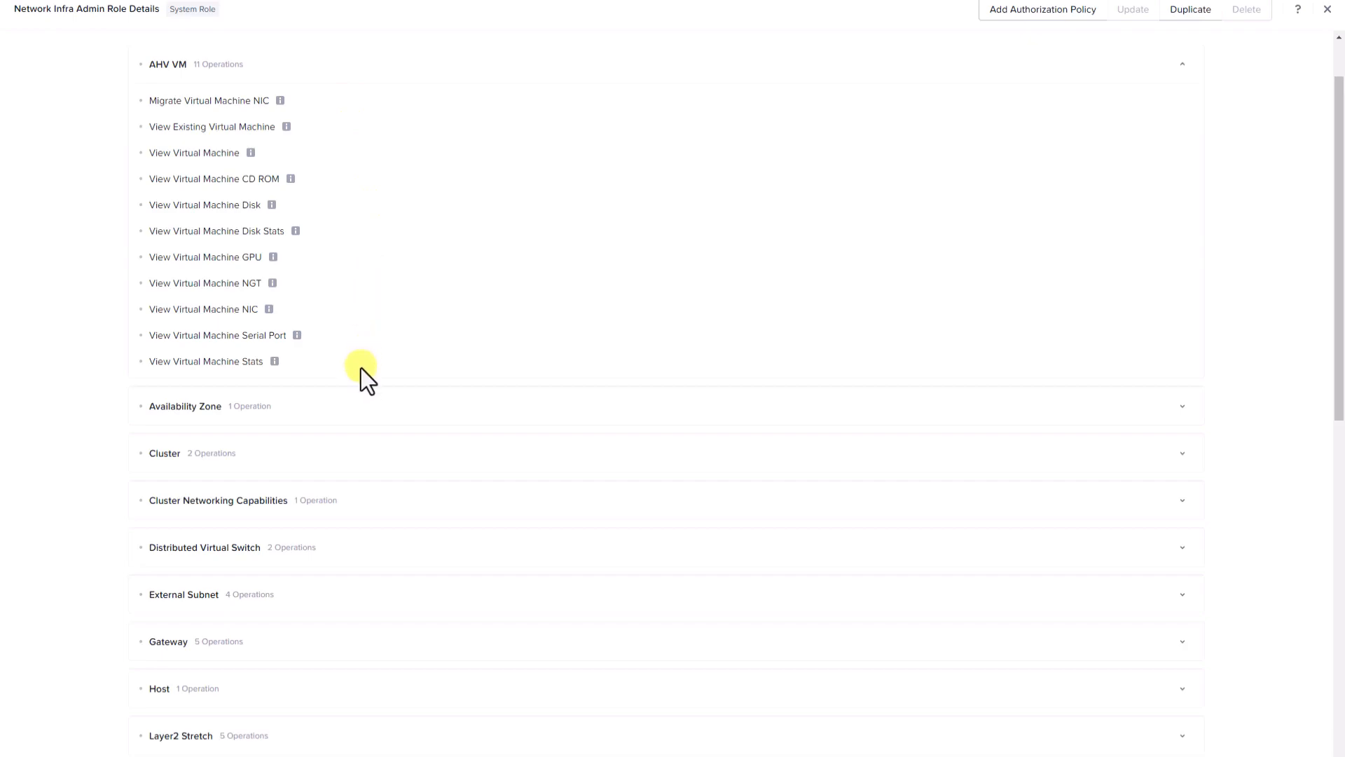
{"action": "mouse_move", "coordinate": [278, 148]}
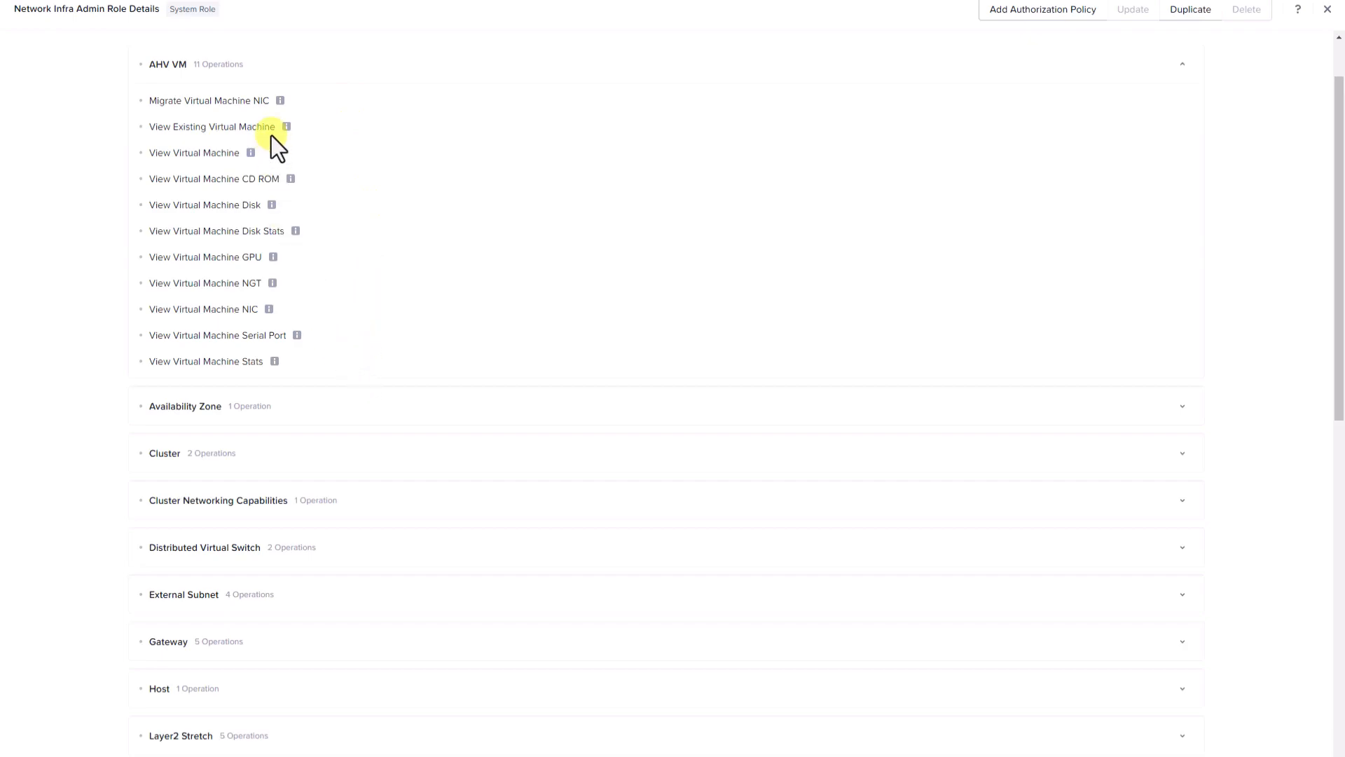
{"action": "mouse_move", "coordinate": [176, 137]}
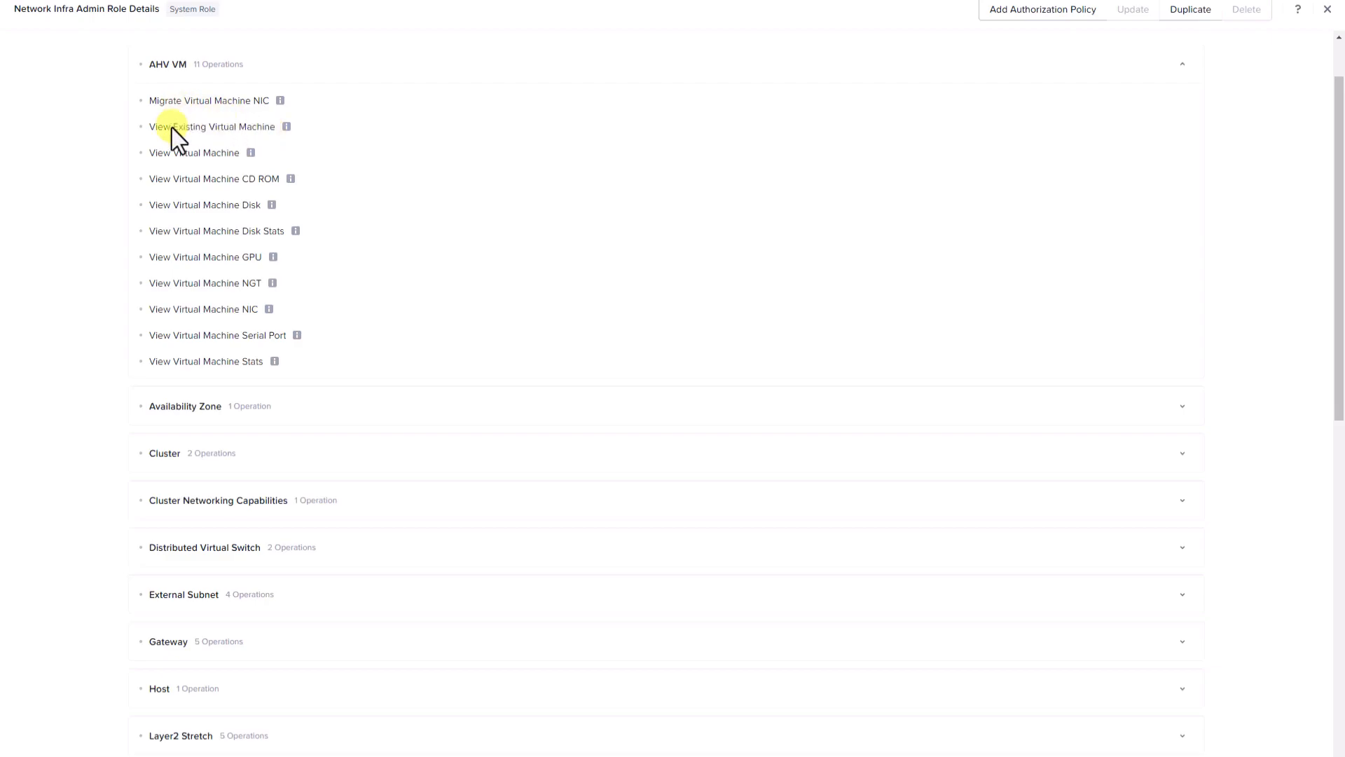
{"action": "mouse_move", "coordinate": [173, 153]}
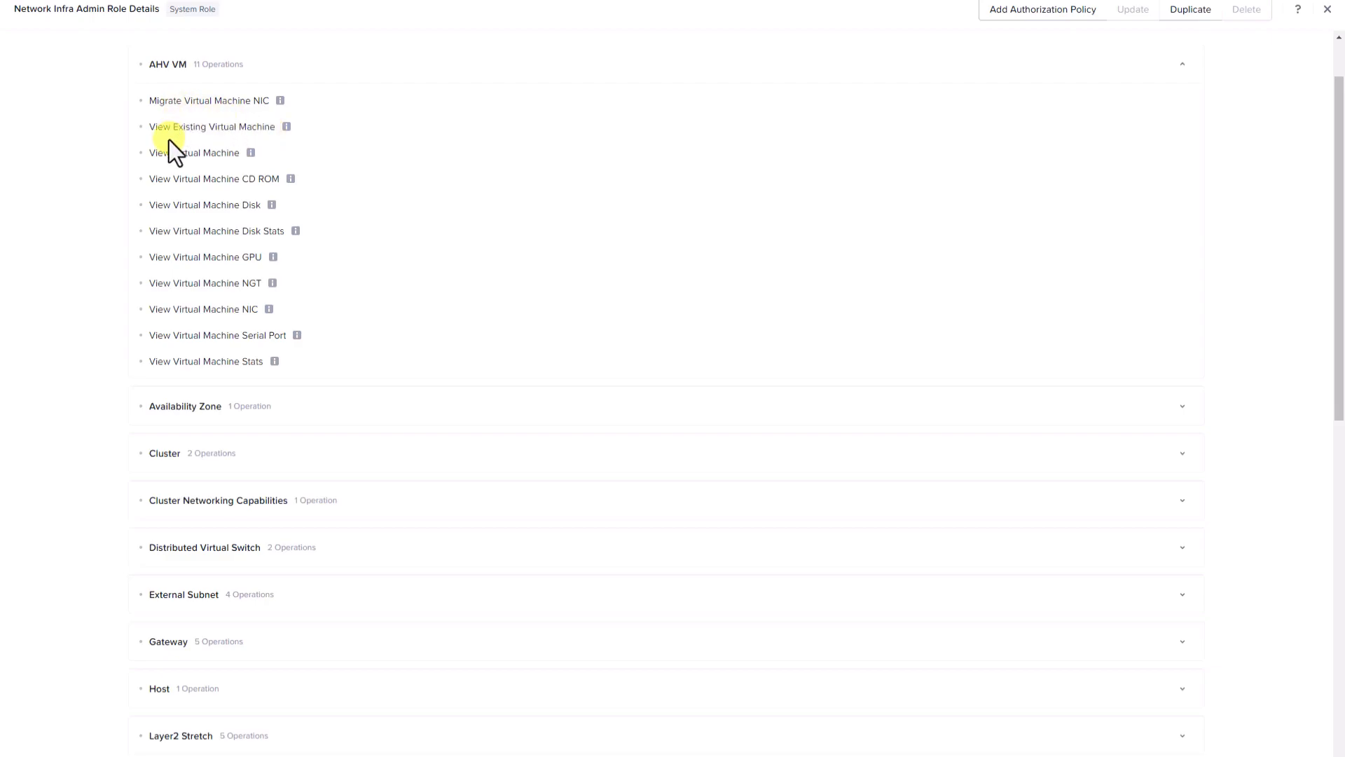
{"action": "scroll", "scroll_direction": "down", "scroll_amount": 3}
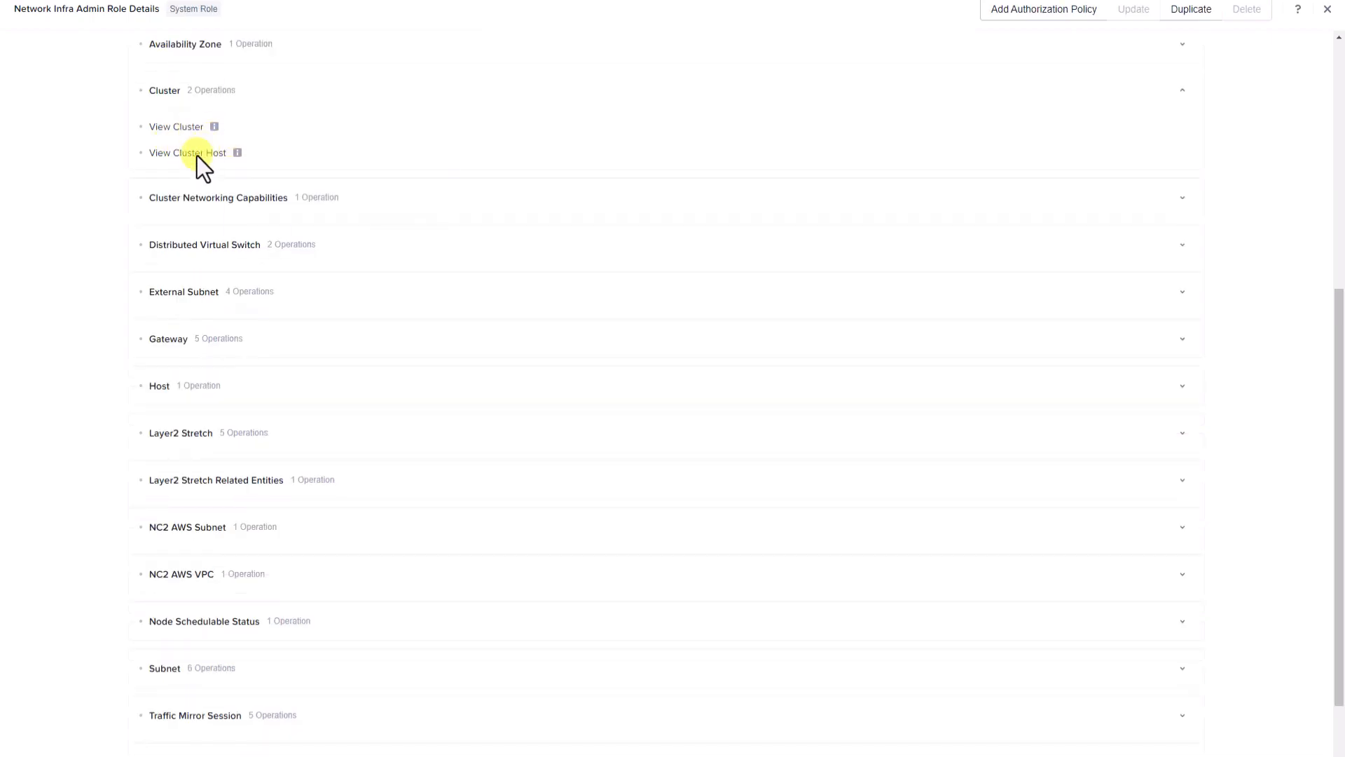
{"action": "scroll", "scroll_direction": "up", "scroll_amount": 3}
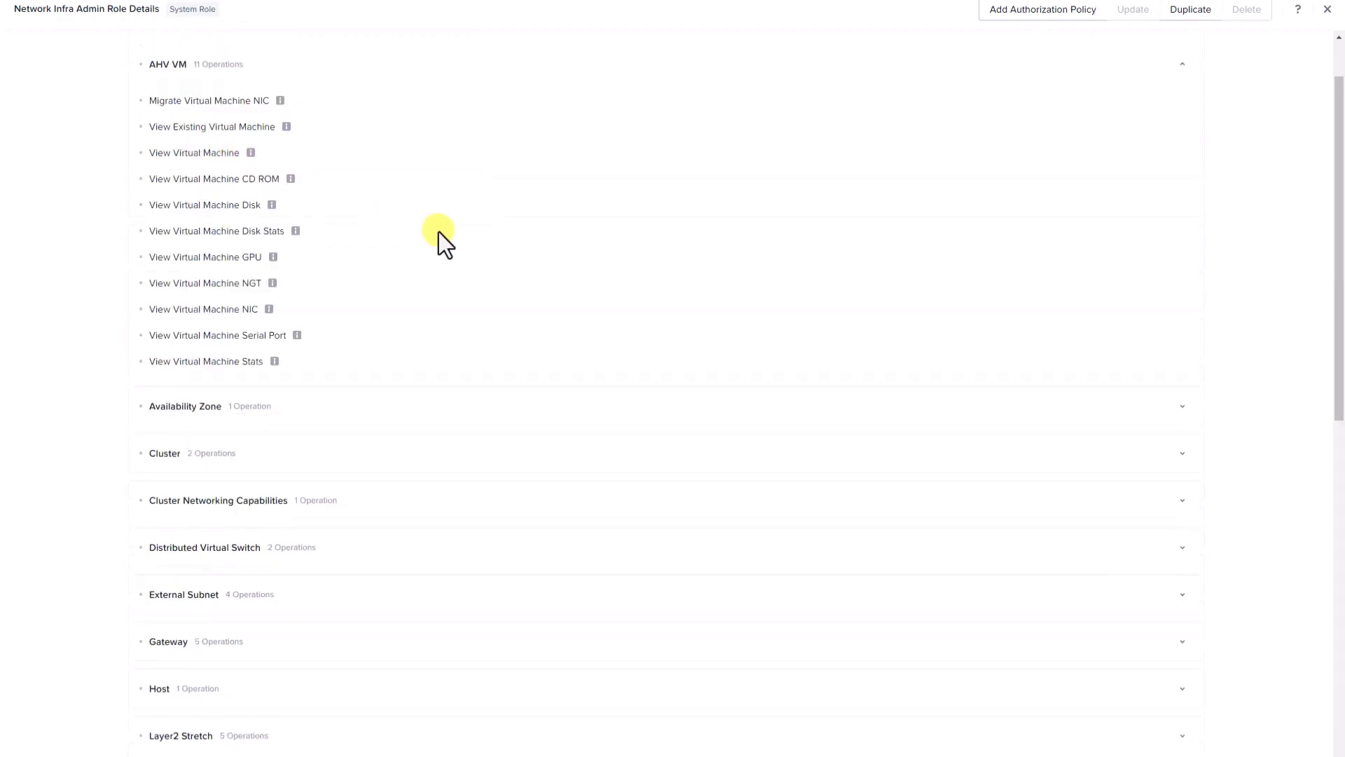
{"action": "scroll", "scroll_direction": "down", "scroll_amount": 3}
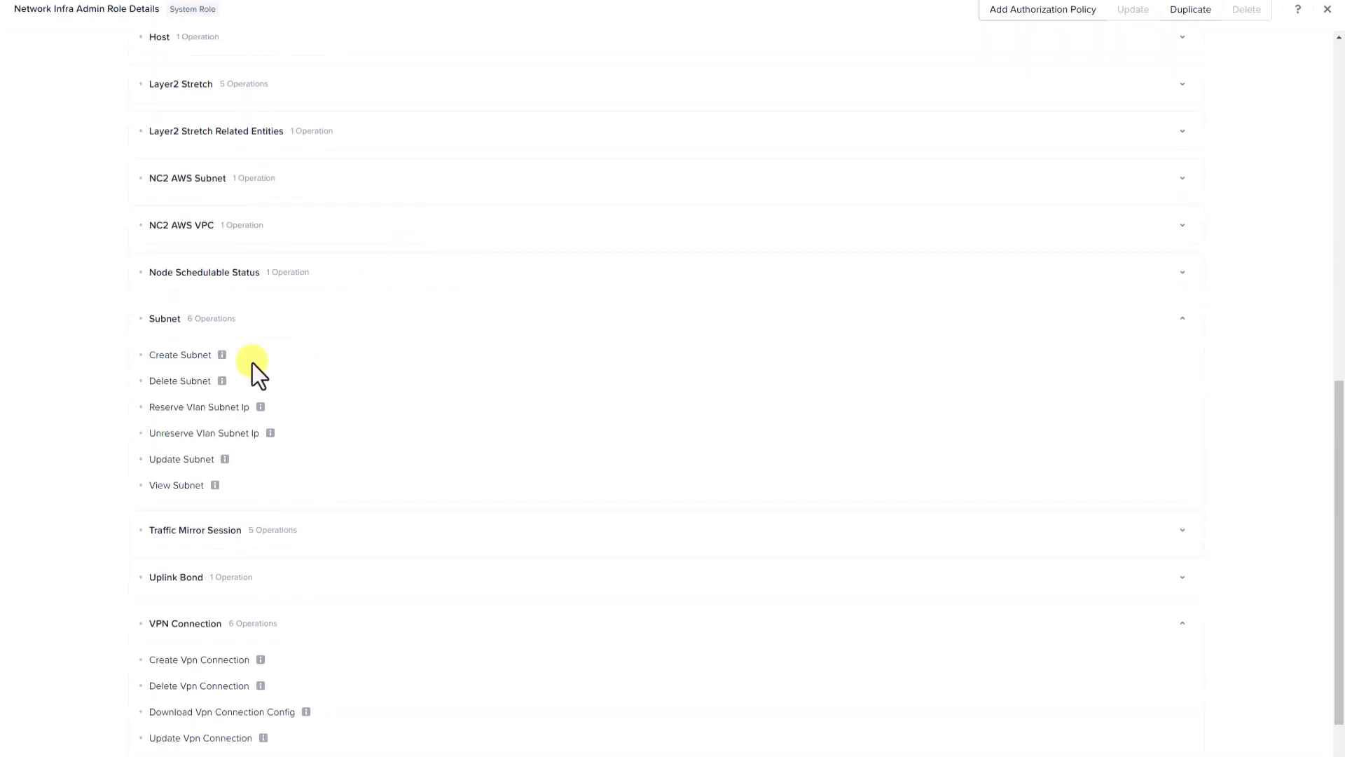
{"action": "mouse_move", "coordinate": [214, 462]}
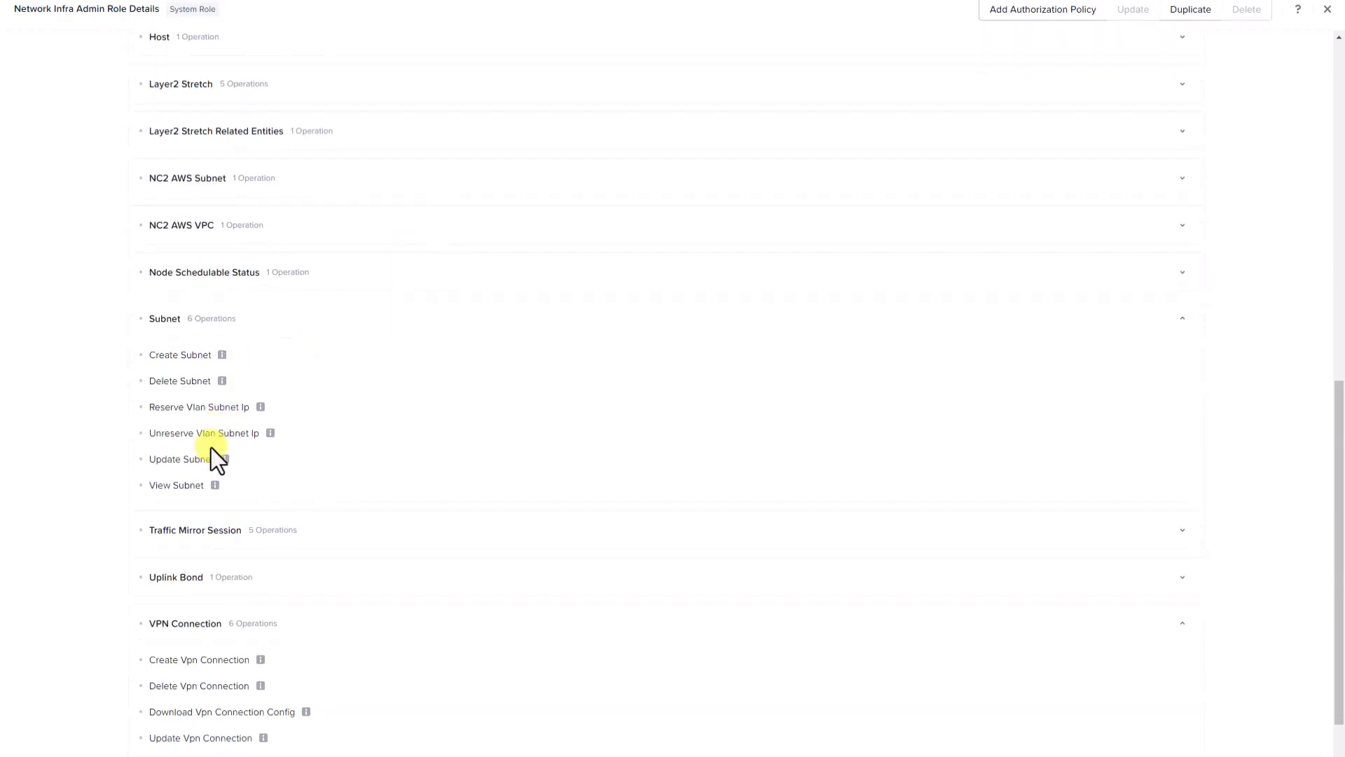
{"action": "mouse_move", "coordinate": [268, 432]}
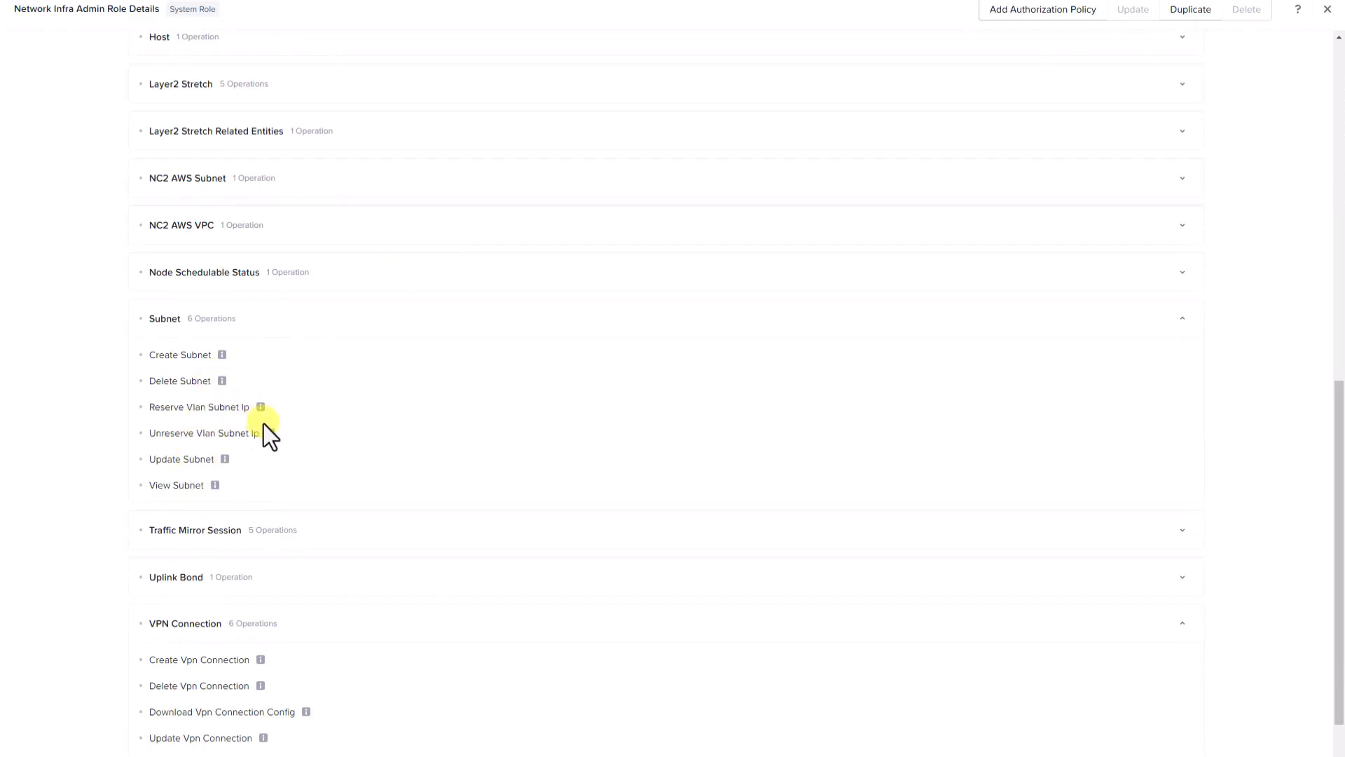
{"action": "scroll", "scroll_direction": "down", "scroll_amount": 3}
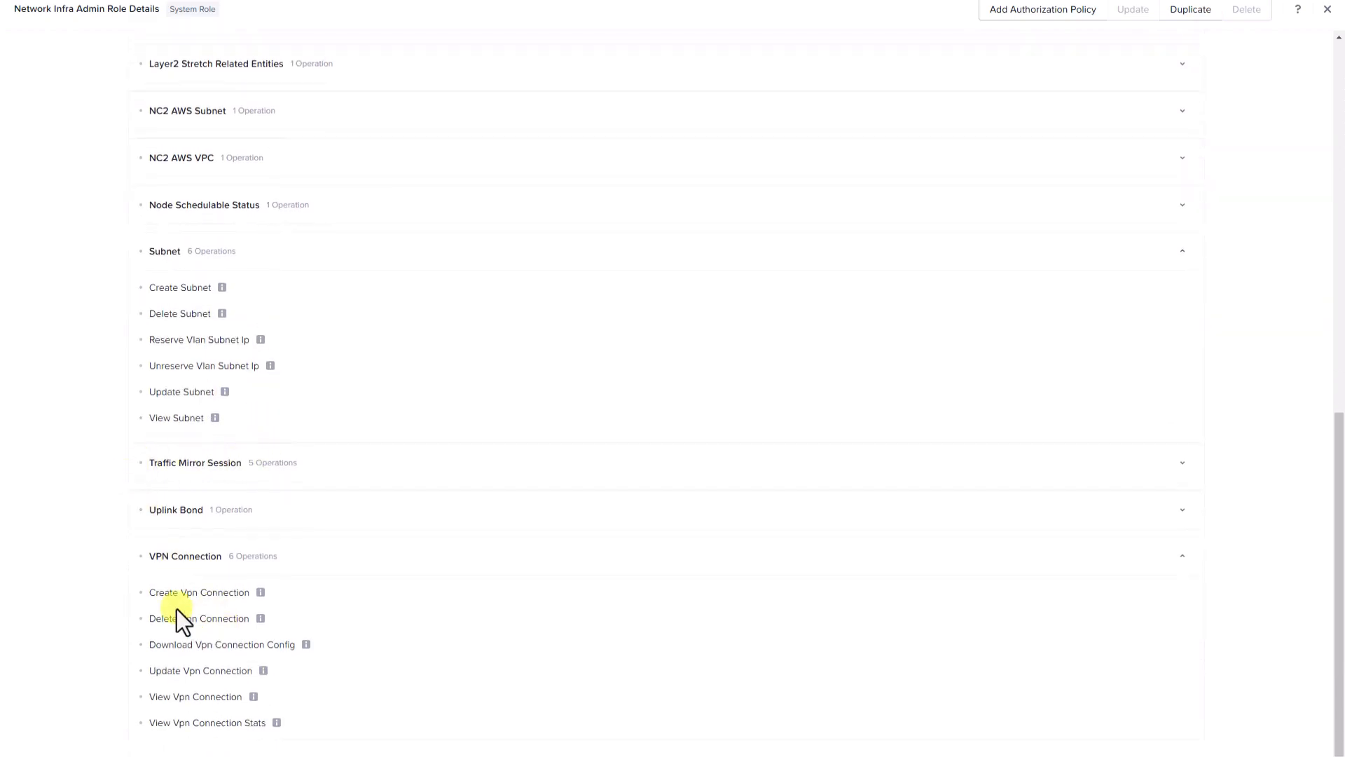
{"action": "mouse_move", "coordinate": [169, 735]}
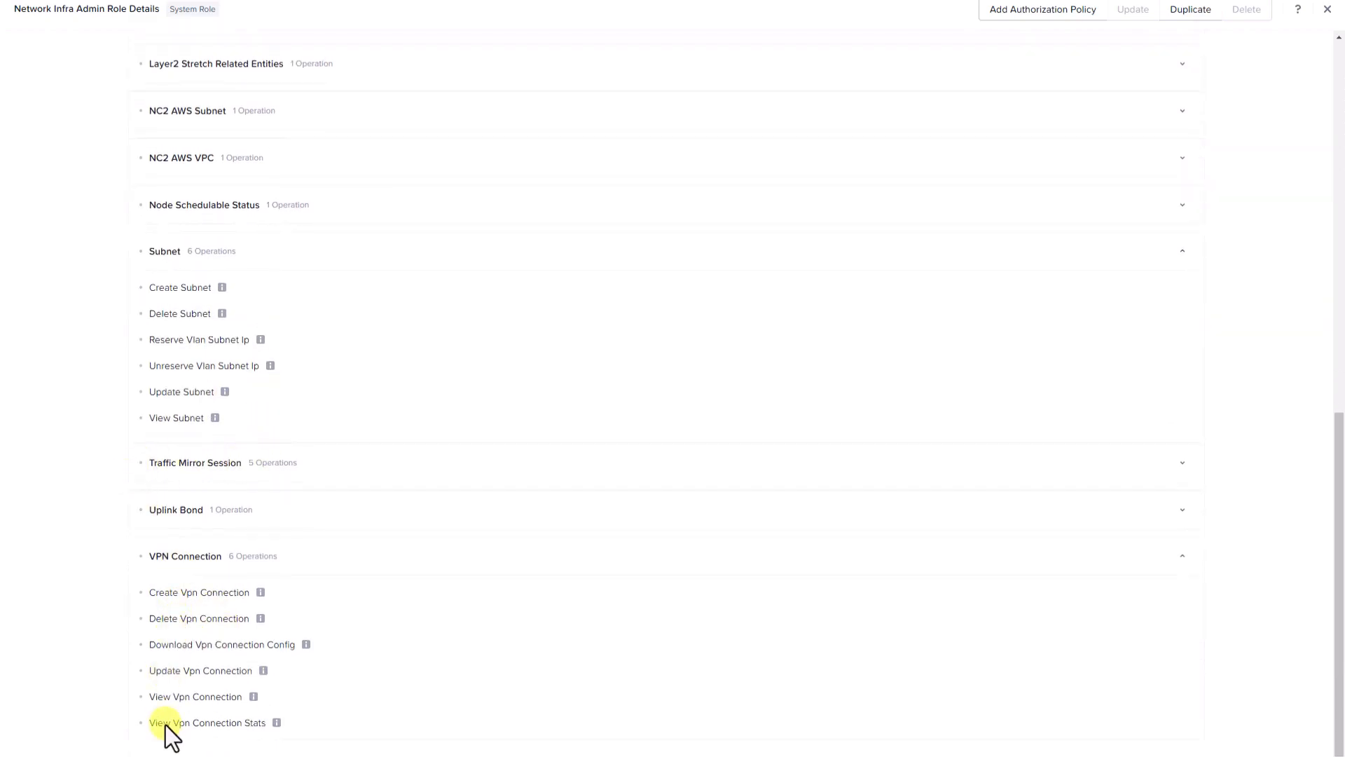
{"action": "scroll", "scroll_direction": "up", "scroll_amount": 3}
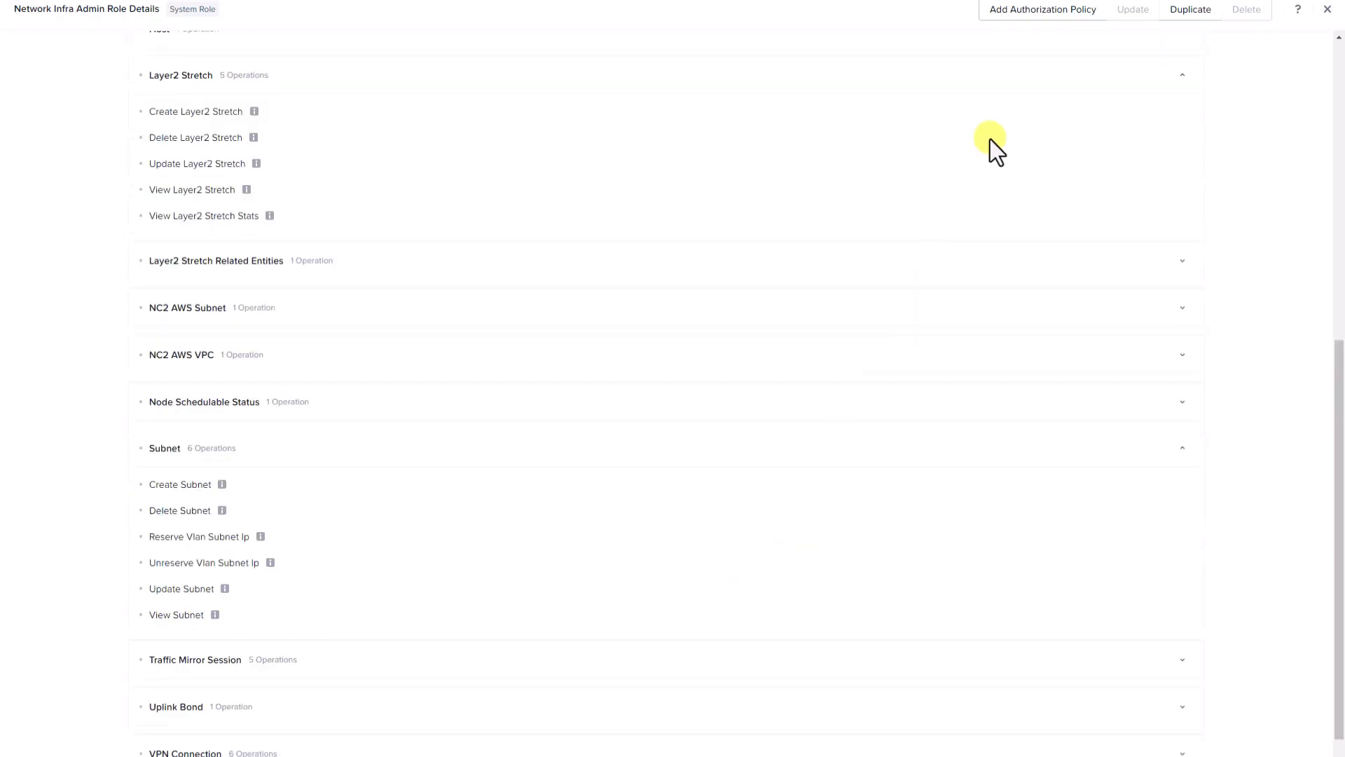
Start a Network Infra Admin authorization policy and select configured access for specific entities.
{"action": "left_click", "coordinate": [1042, 9]}
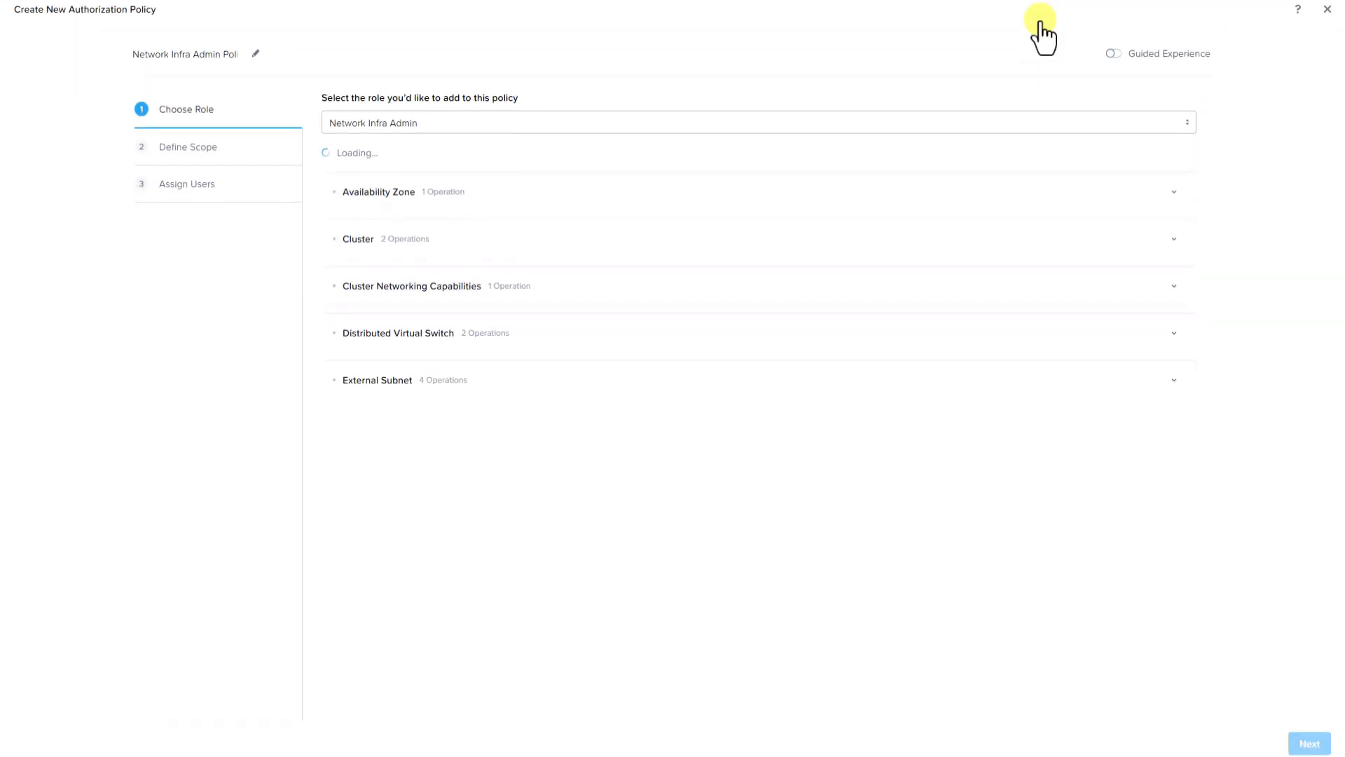
{"action": "left_click", "coordinate": [1310, 742]}
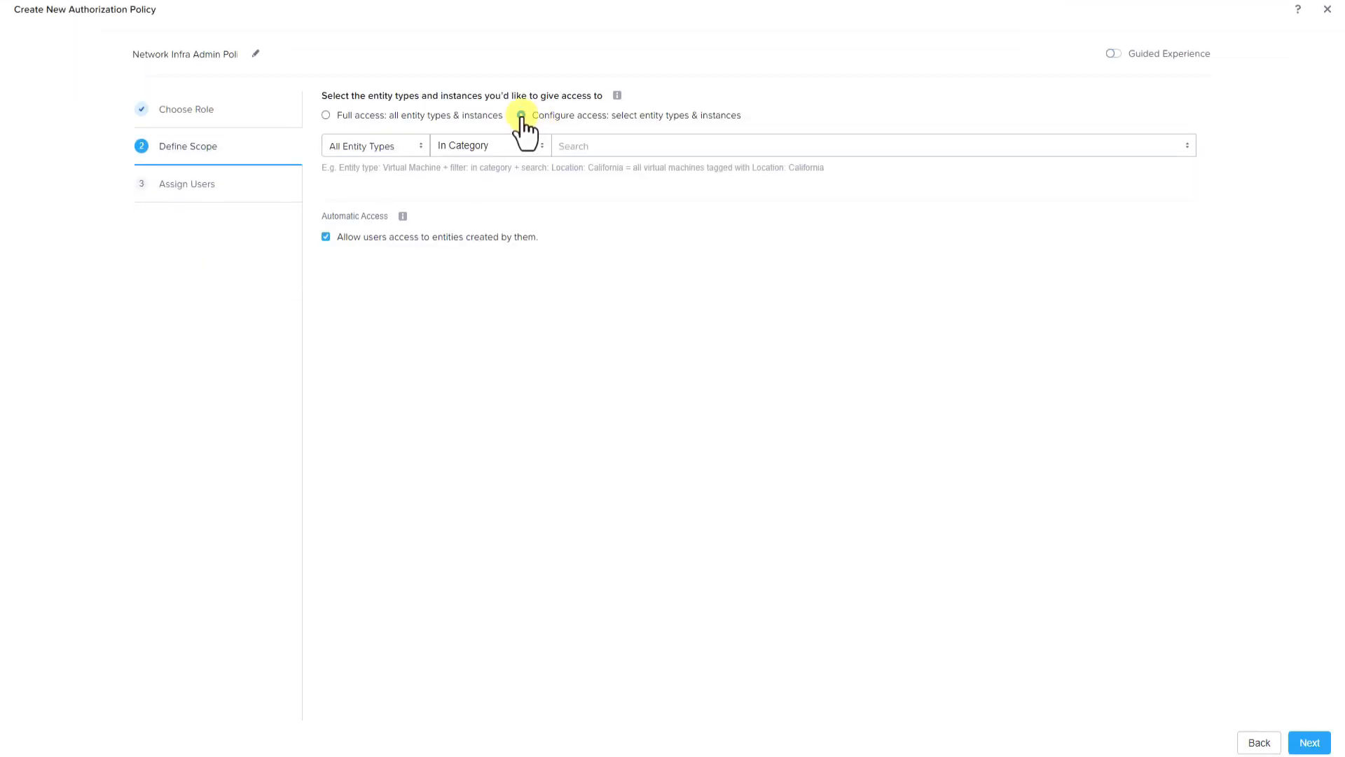
{"action": "left_click", "coordinate": [521, 115]}
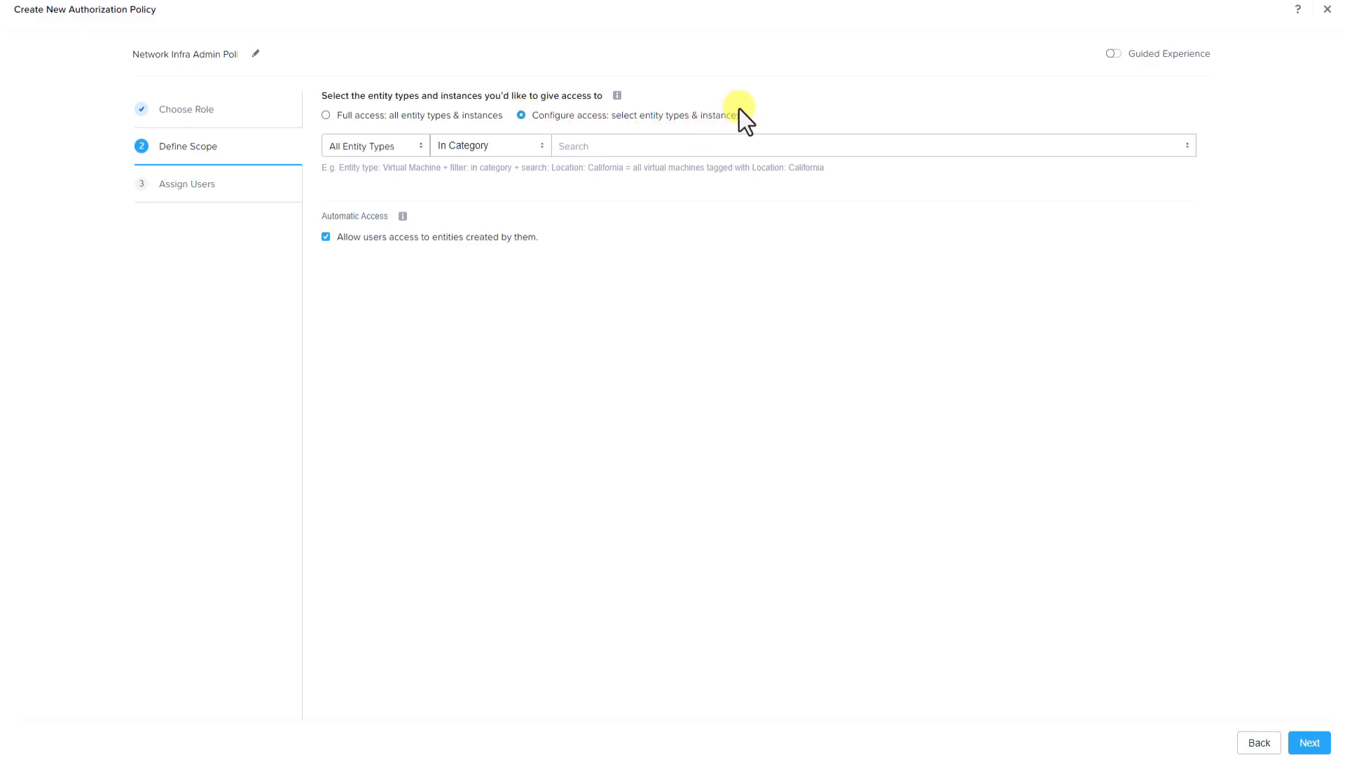
{"action": "mouse_move", "coordinate": [394, 159]}
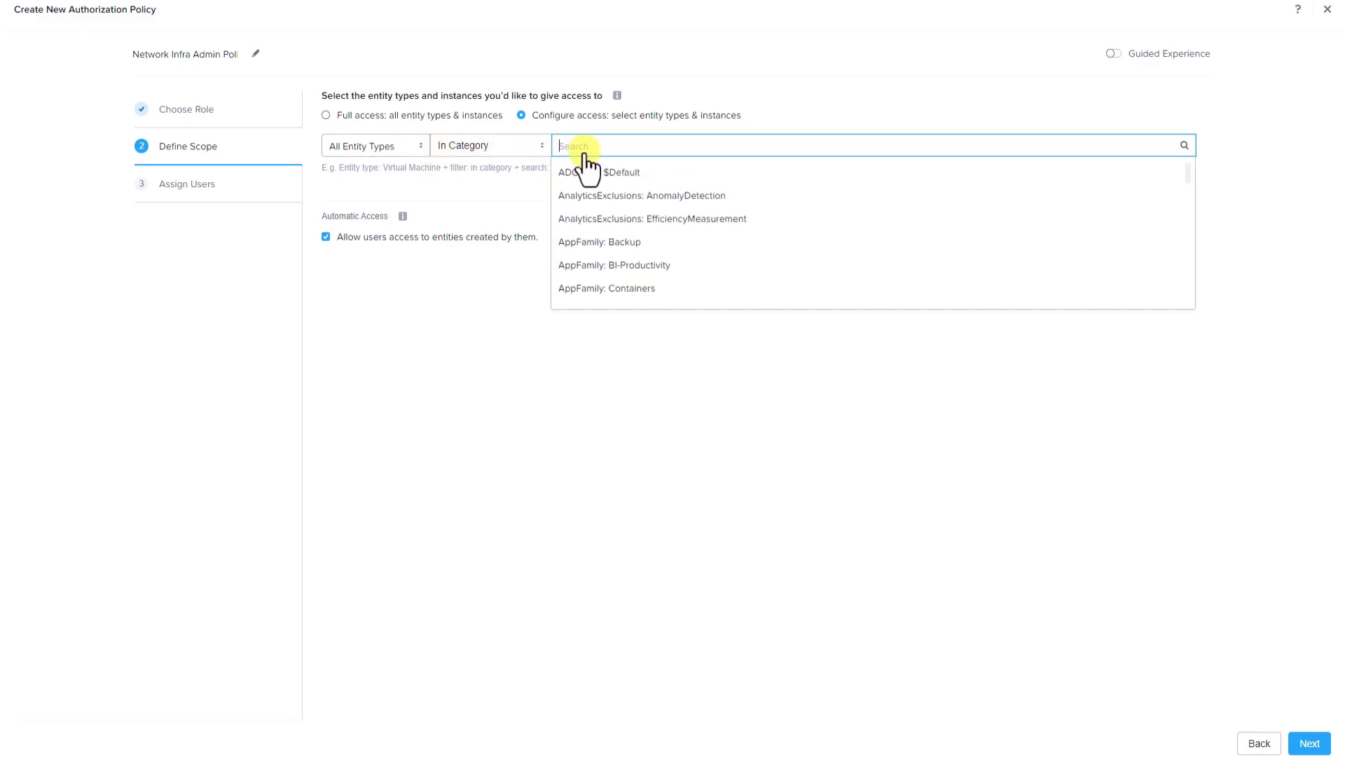
Add Cluster entities scoped to the tme-gpu cluster.
{"action": "left_click", "coordinate": [375, 145]}
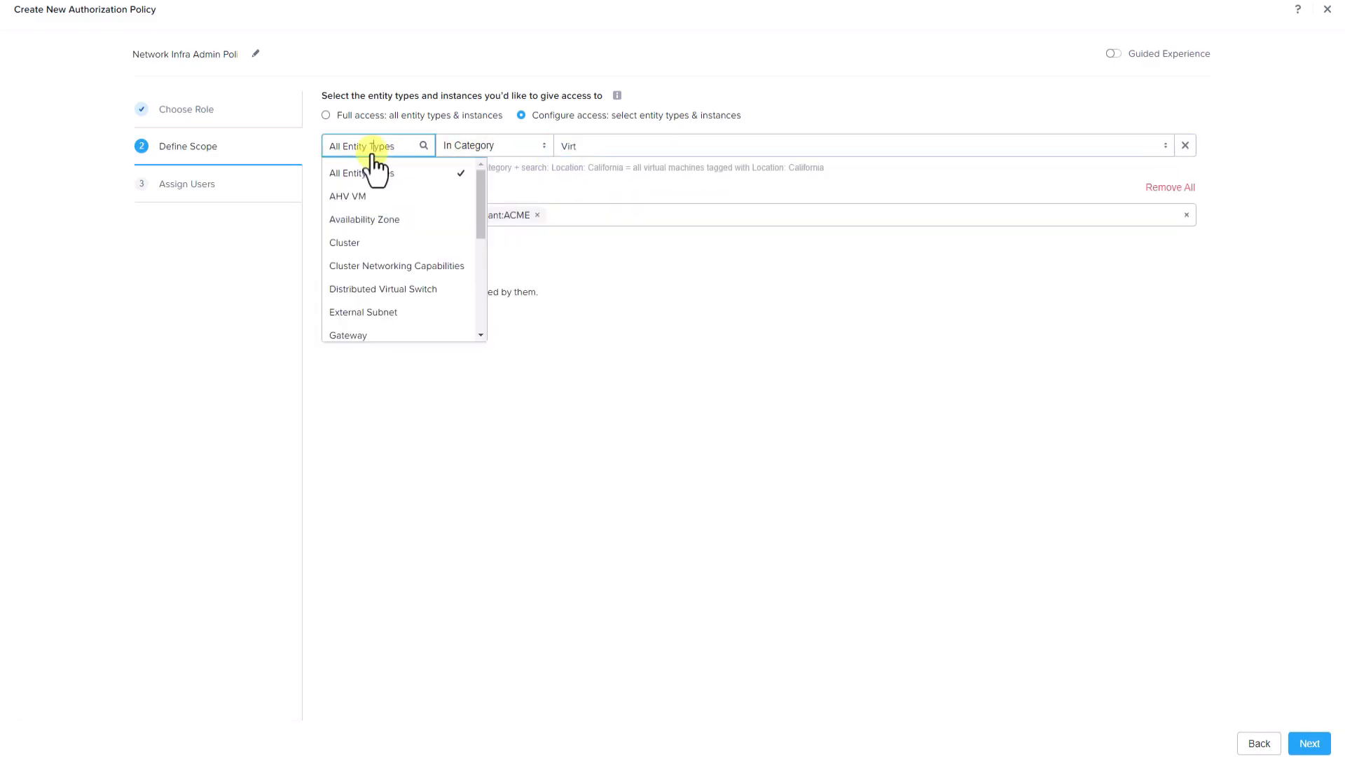
{"action": "left_click", "coordinate": [344, 242]}
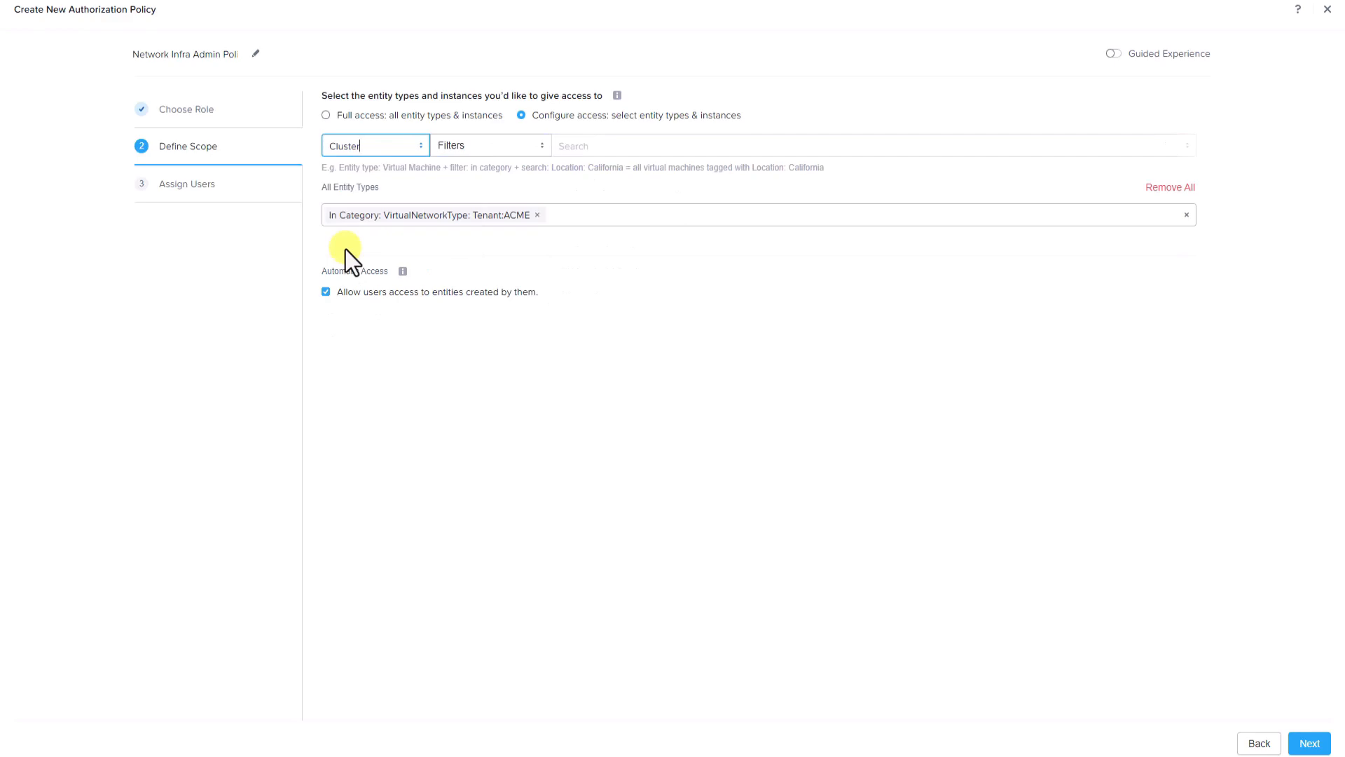
{"action": "left_click", "coordinate": [490, 146]}
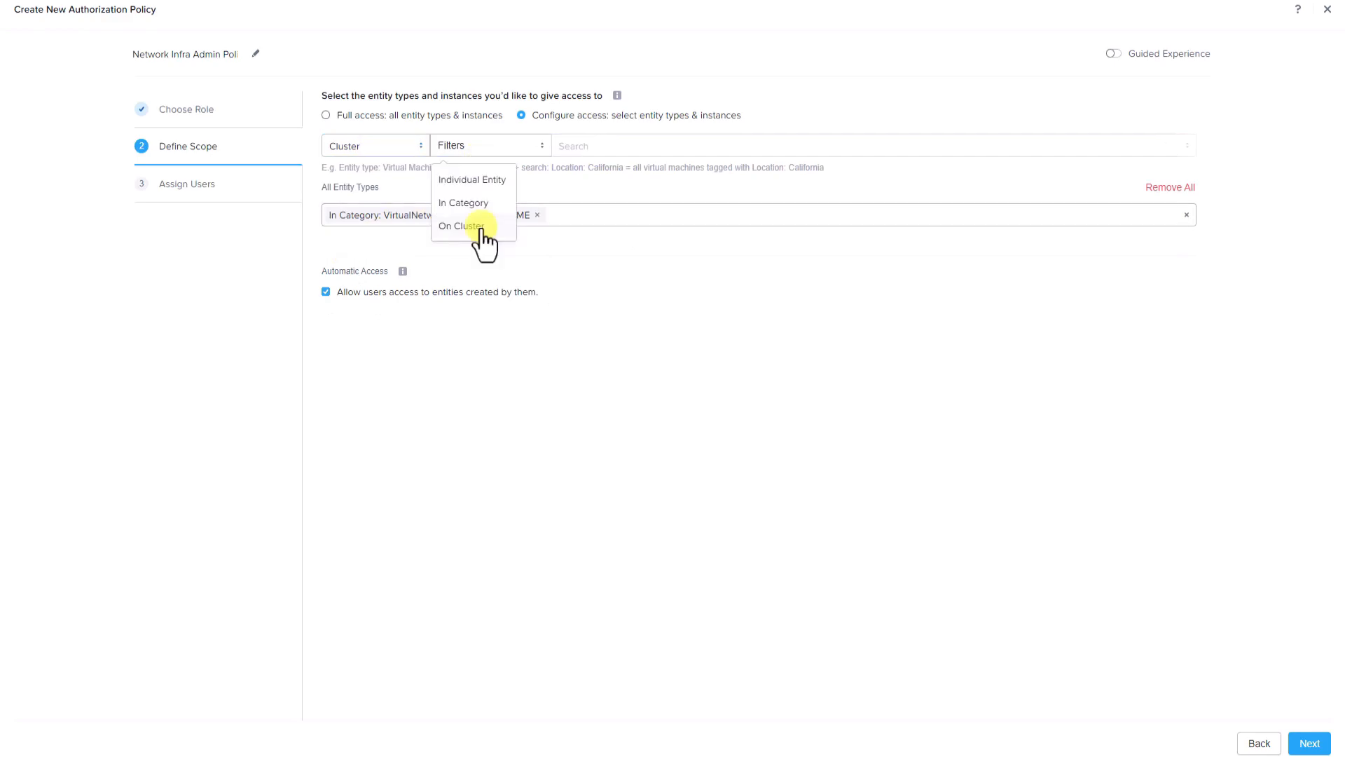
{"action": "left_click", "coordinate": [461, 225]}
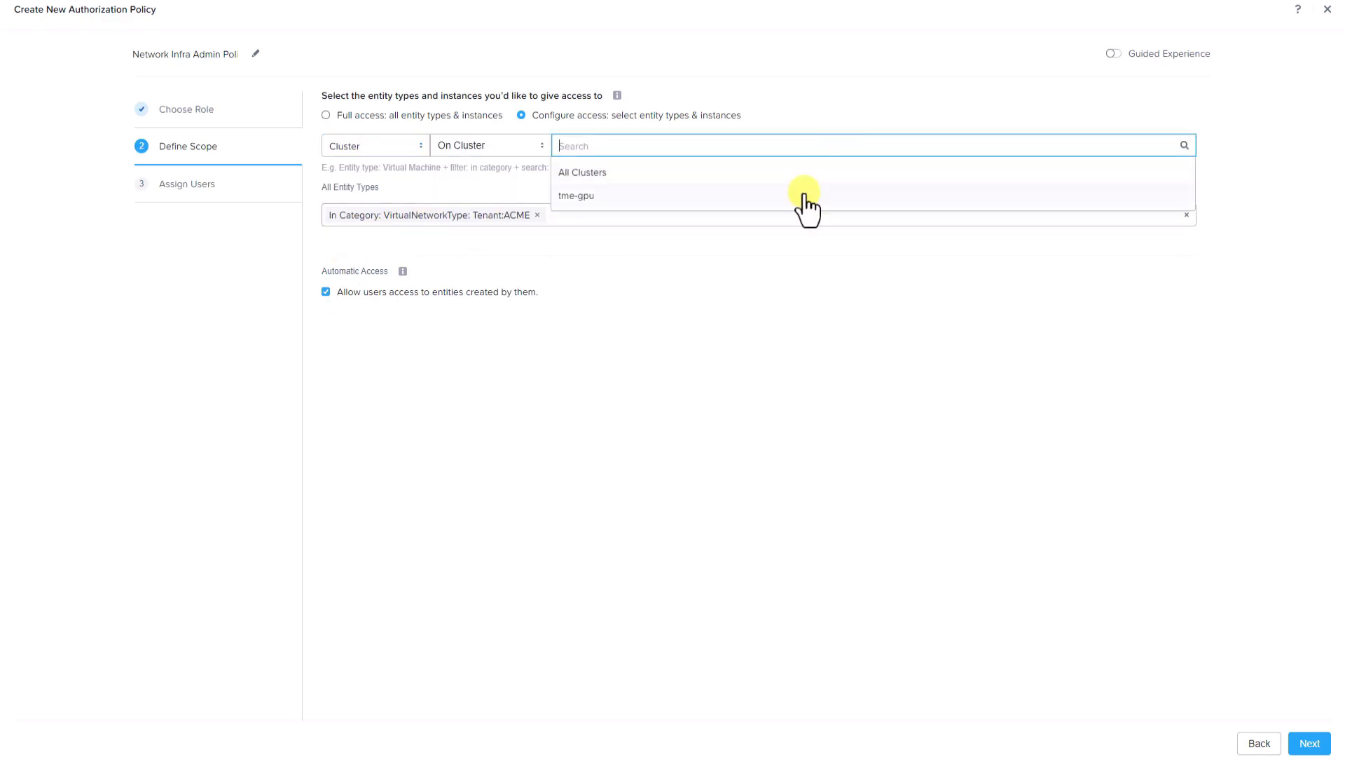
{"action": "left_click", "coordinate": [576, 195]}
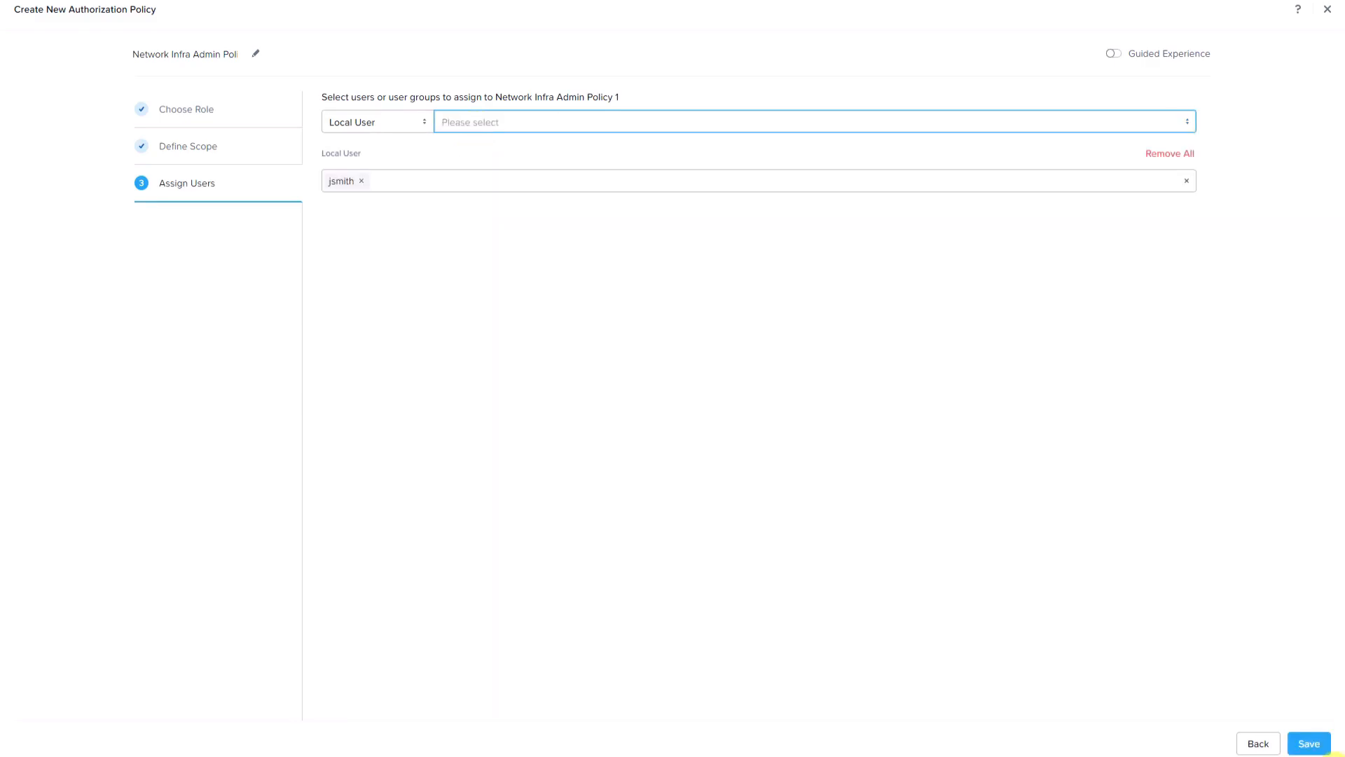
Save Network Infra Admin Policy 1 with its local user assigned.
{"action": "left_click", "coordinate": [1307, 743]}
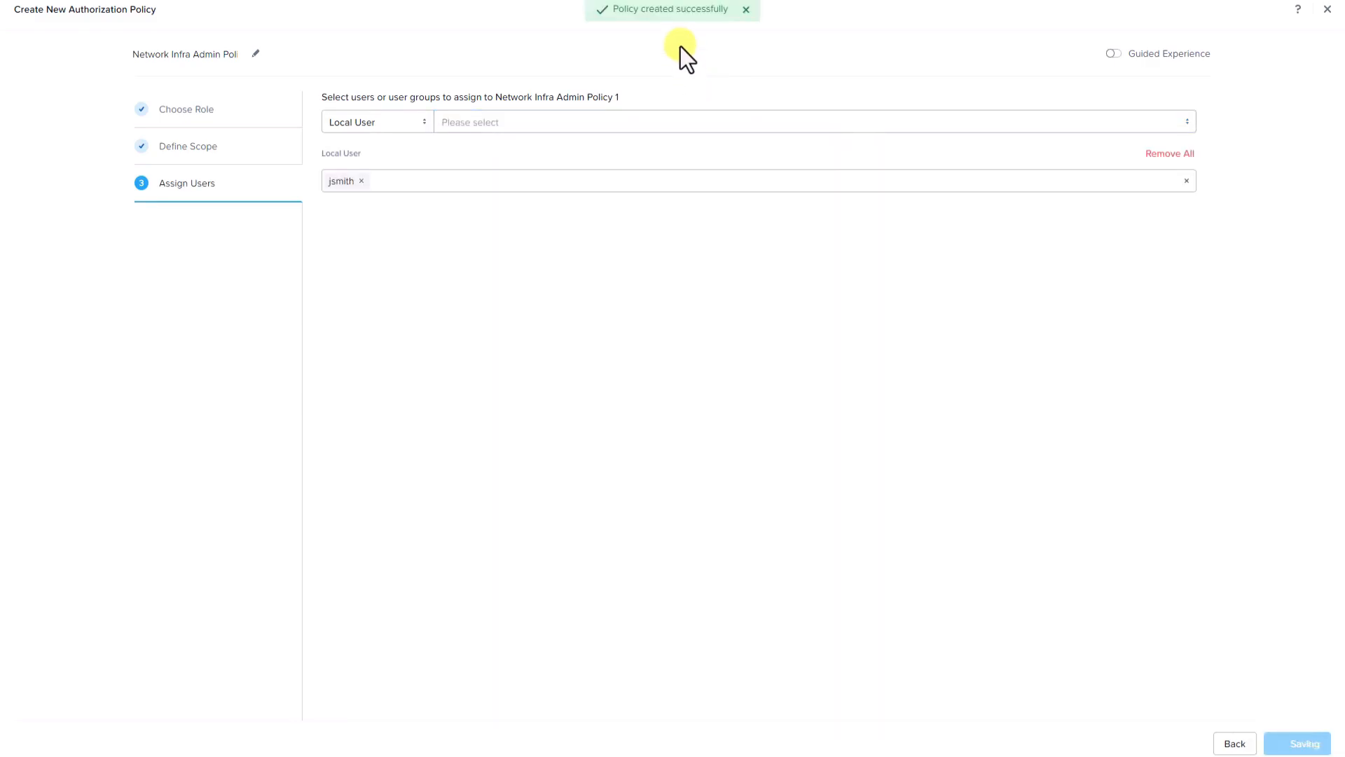
{"action": "left_click", "coordinate": [1297, 743]}
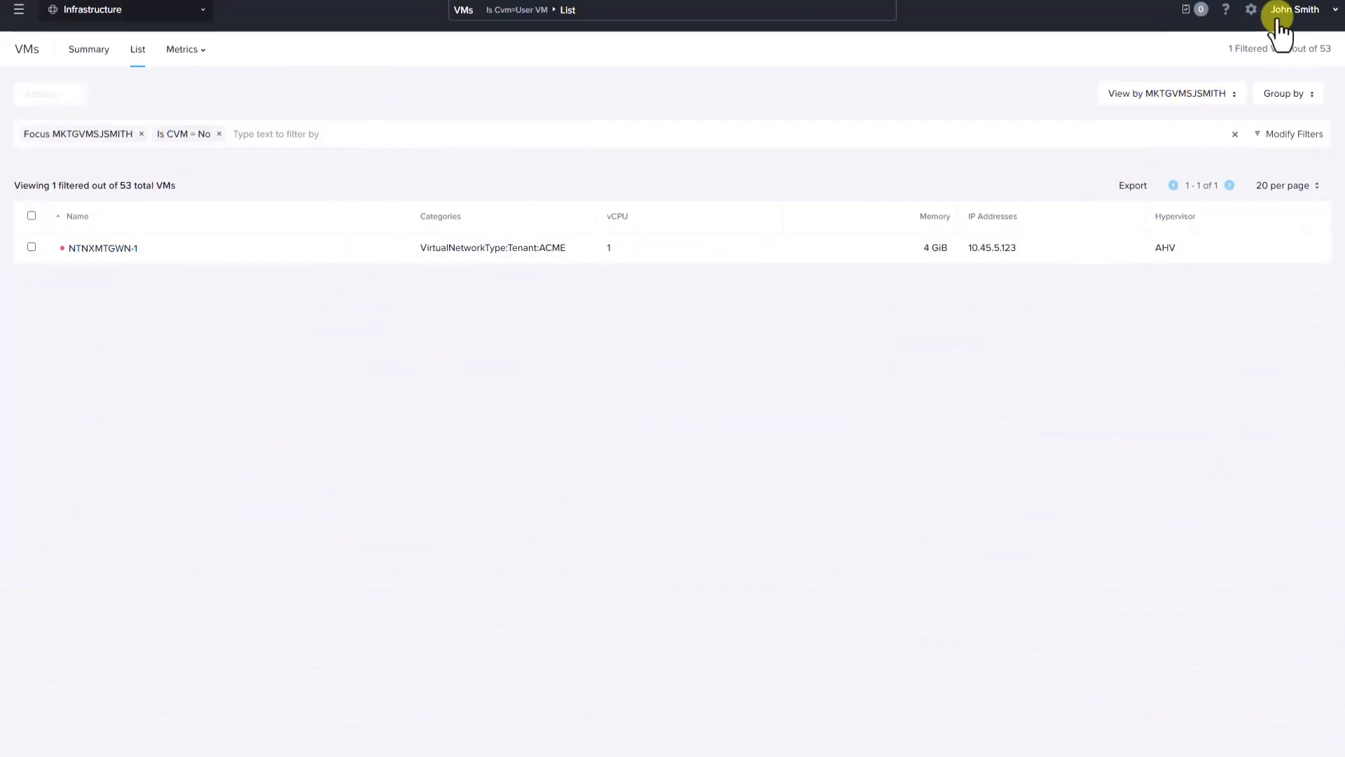
{"action": "mouse_move", "coordinate": [195, 369]}
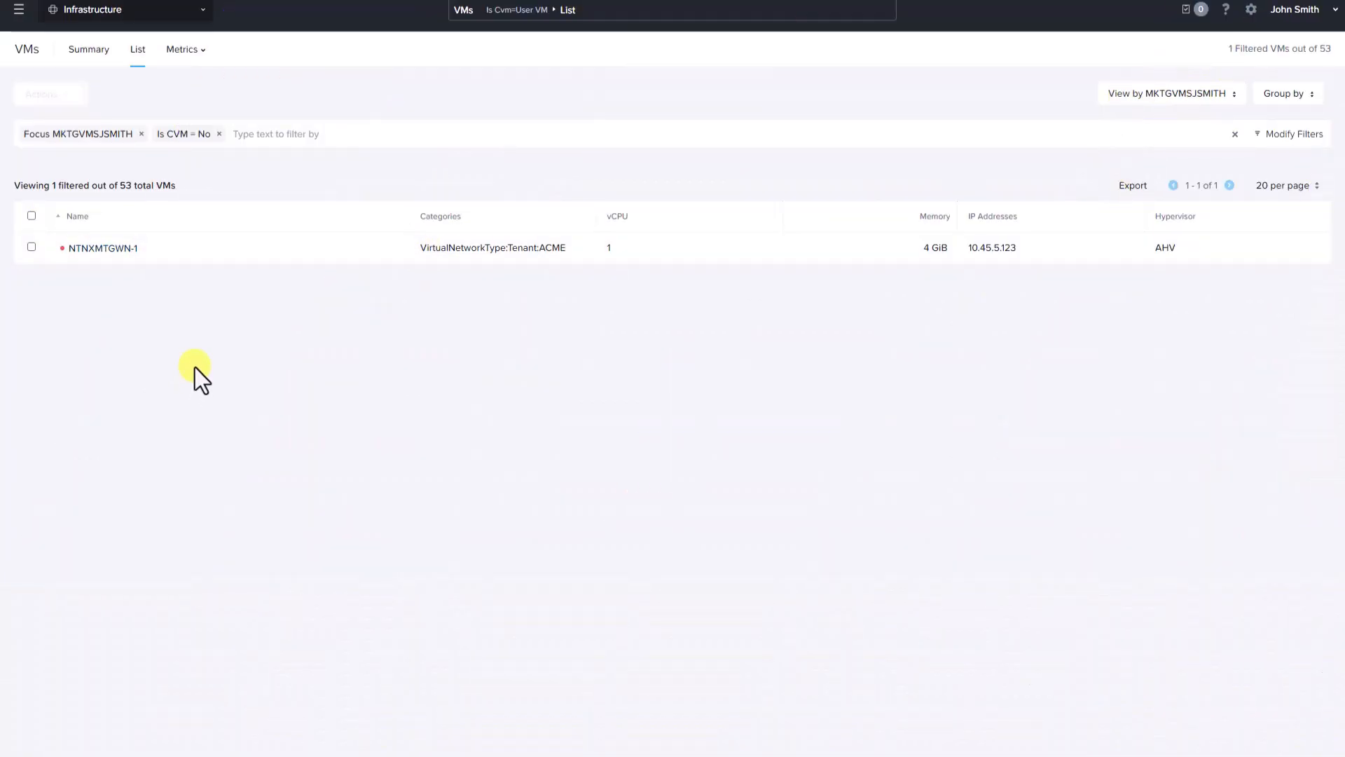
{"action": "mouse_move", "coordinate": [102, 248]}
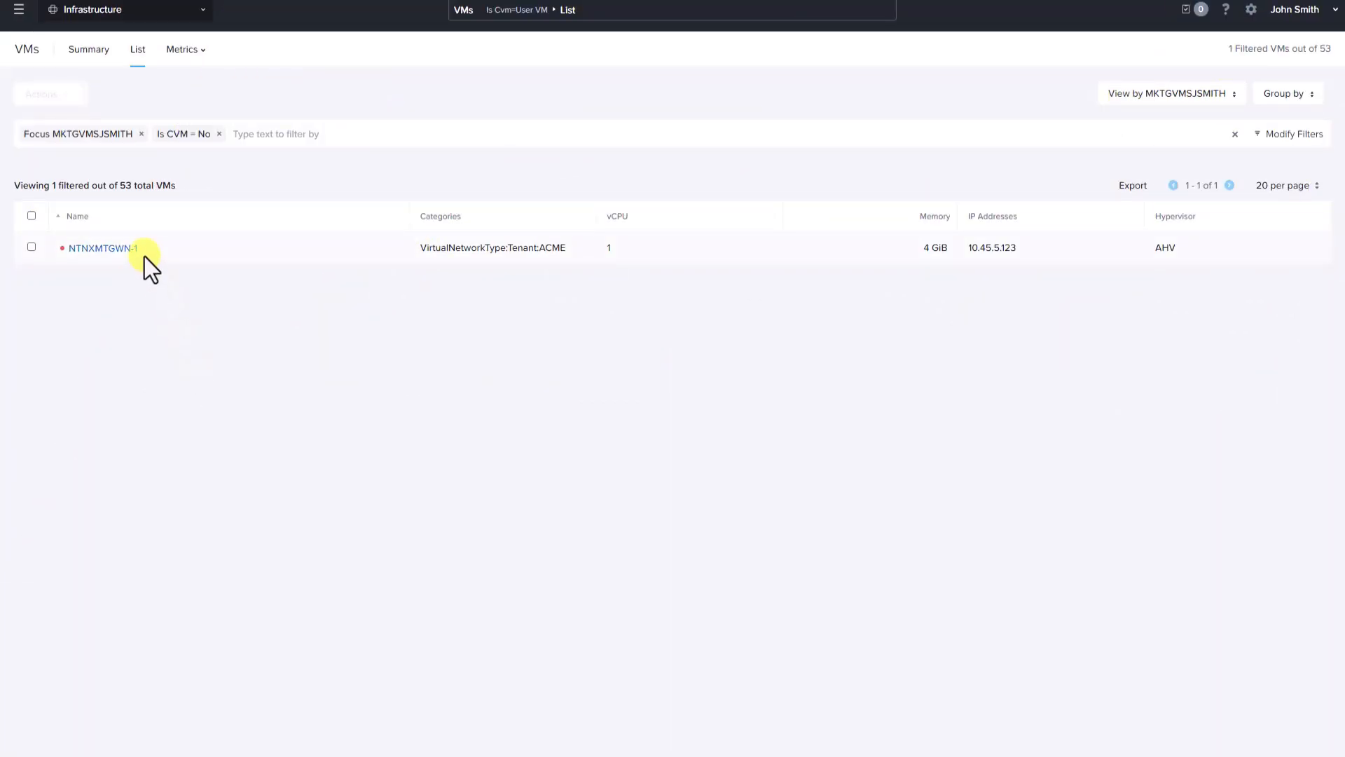
{"action": "mouse_move", "coordinate": [532, 259]}
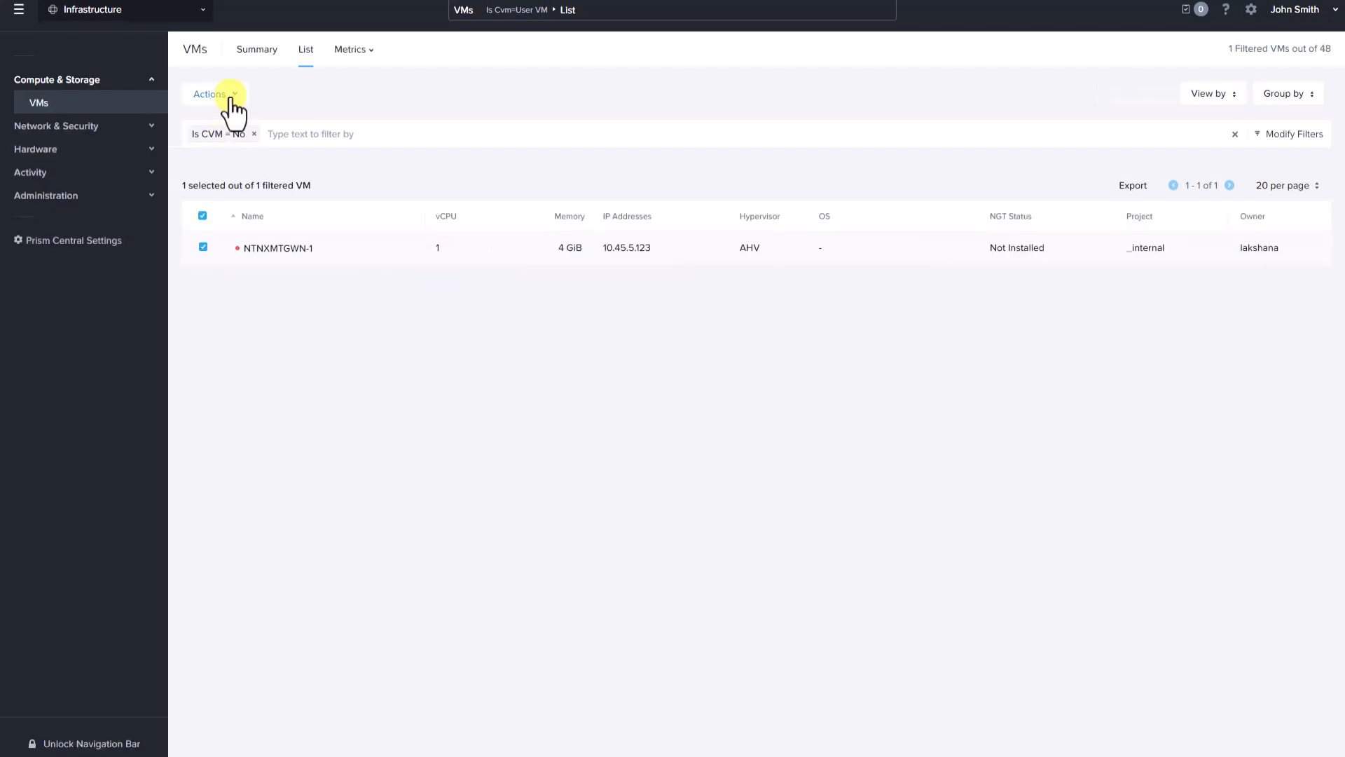
Open the Actions menu for NTNXMTGWN-1 to confirm actions are refused.
{"action": "left_click", "coordinate": [211, 93]}
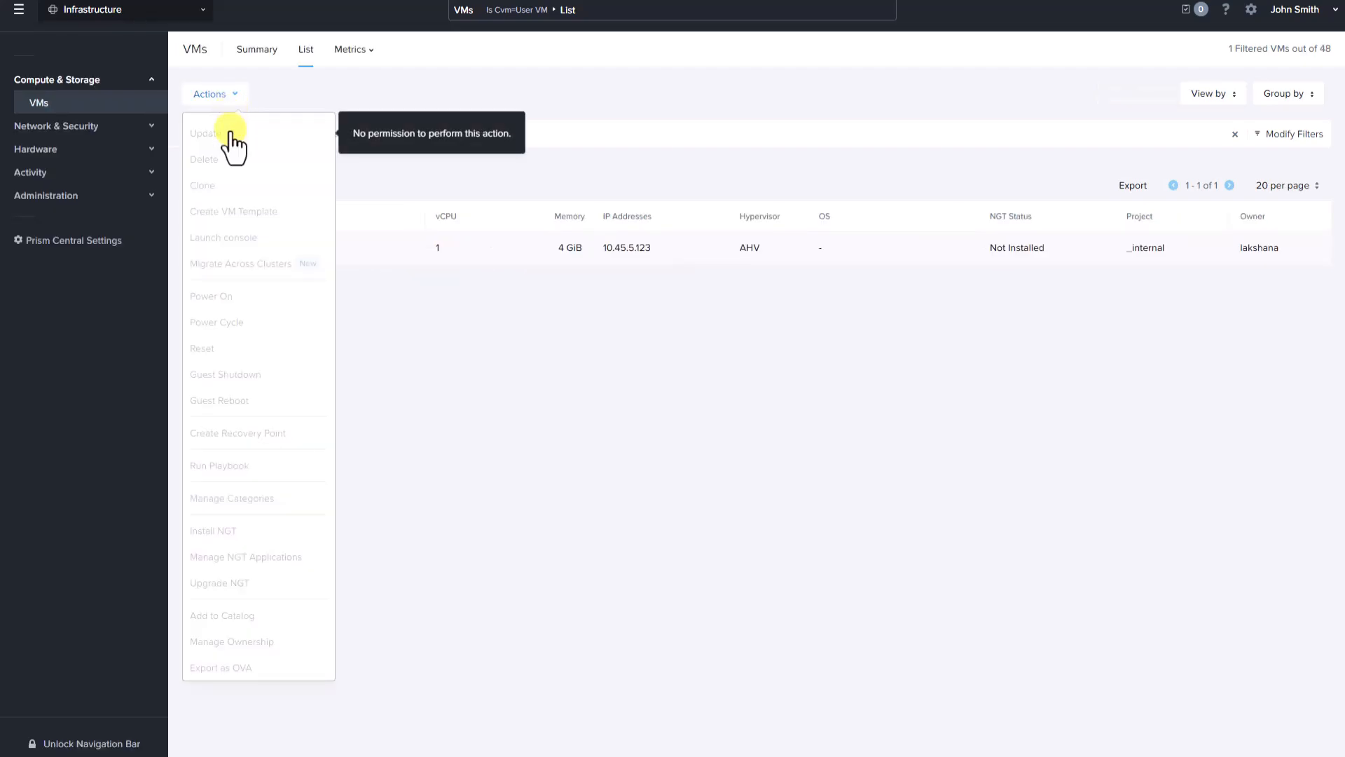
{"action": "mouse_move", "coordinate": [258, 333]}
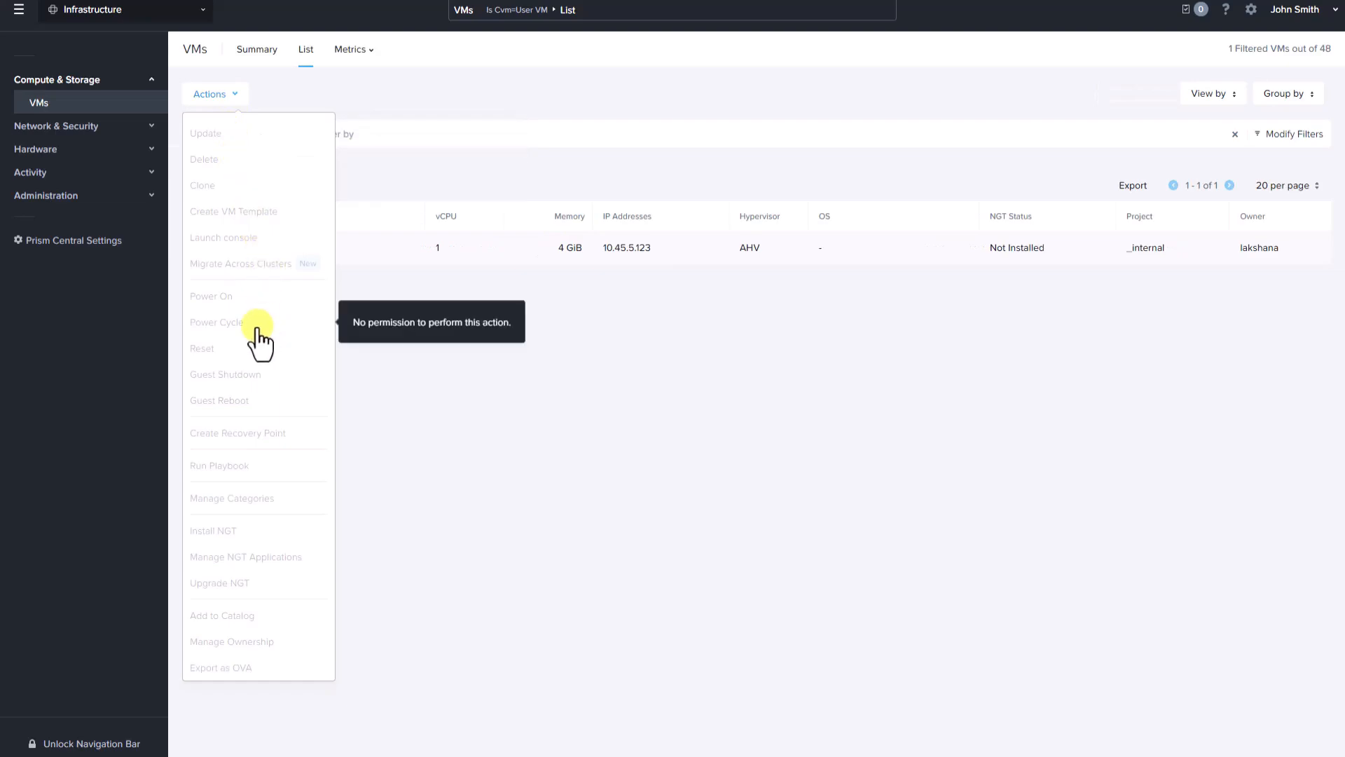
{"action": "mouse_move", "coordinate": [305, 439]}
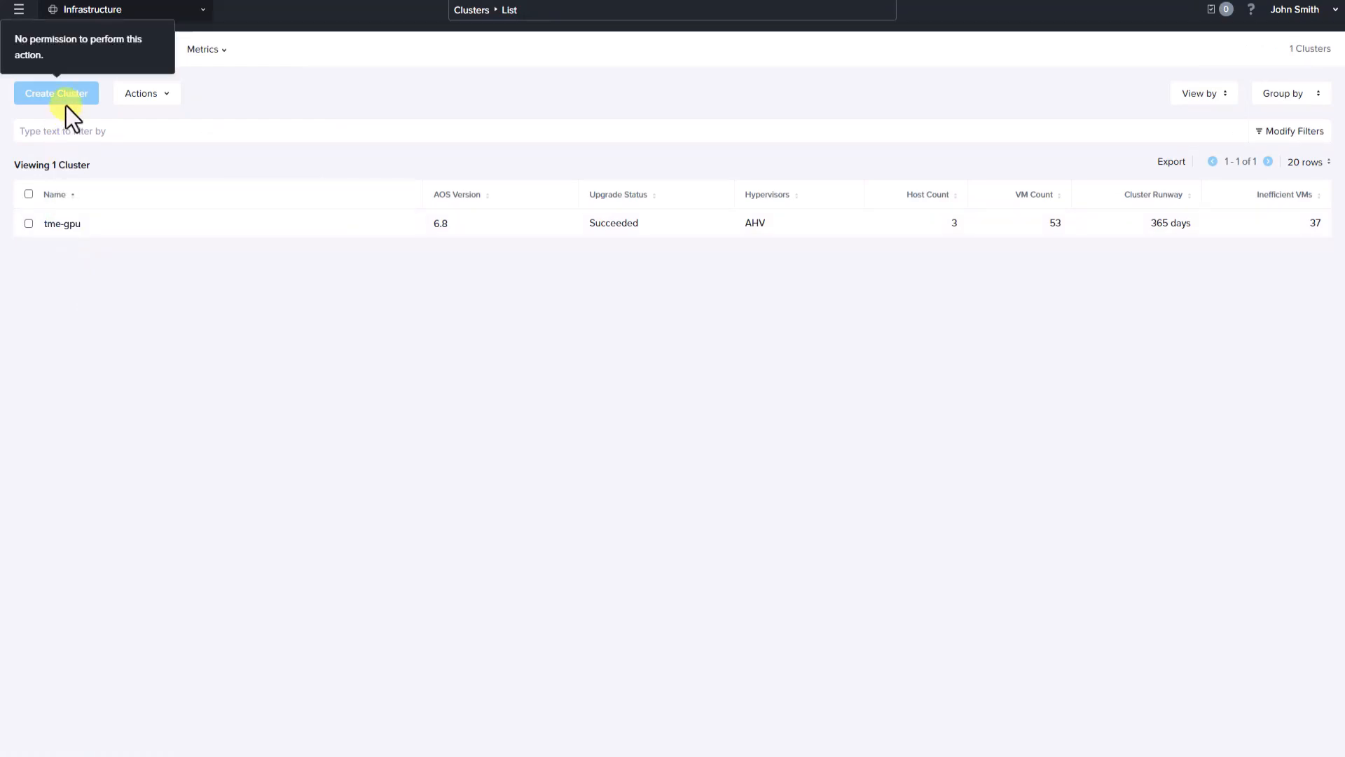
Attempt Create Cluster from the tme-gpu-only clusters list to see the permission refusal.
{"action": "left_click", "coordinate": [46, 126]}
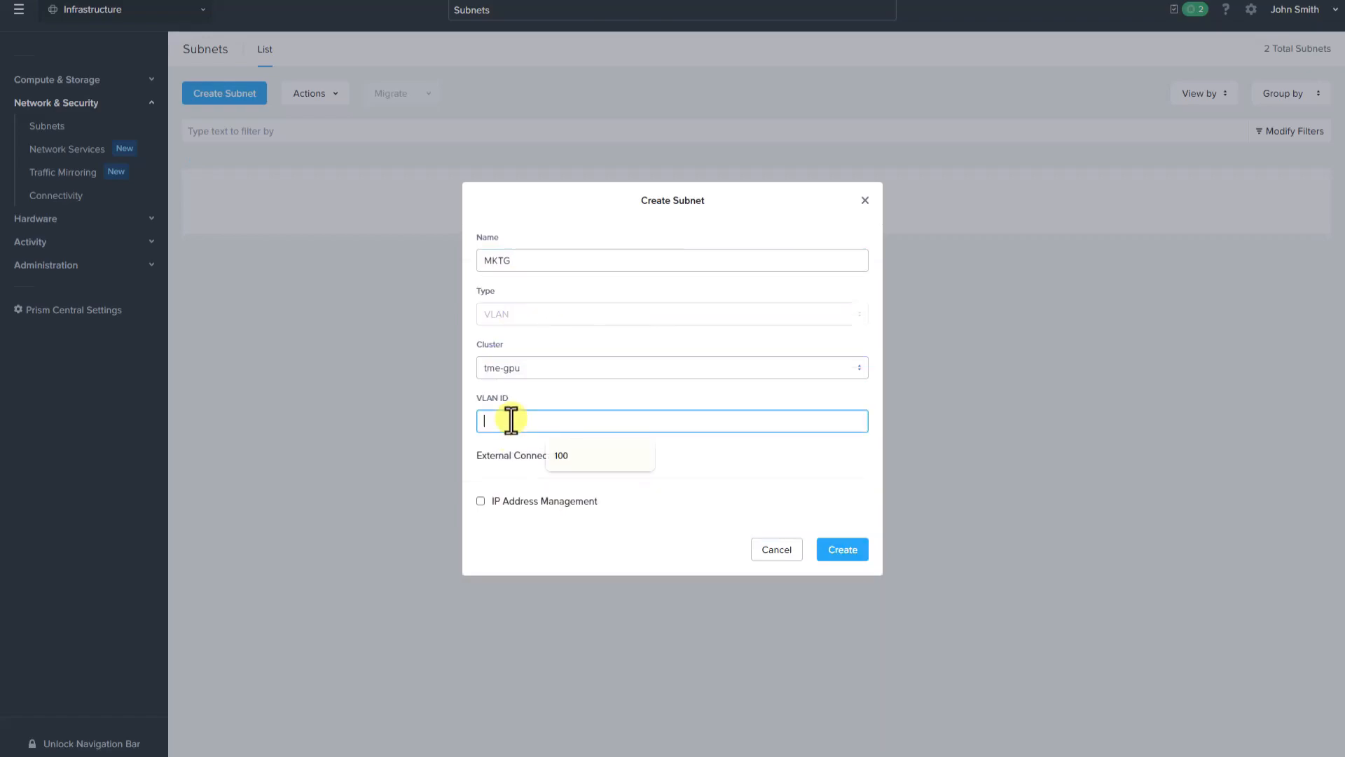
Enter VLAN ID 100 and create the MKTG subnet on tme-gpu.
{"action": "type", "text": "100"}
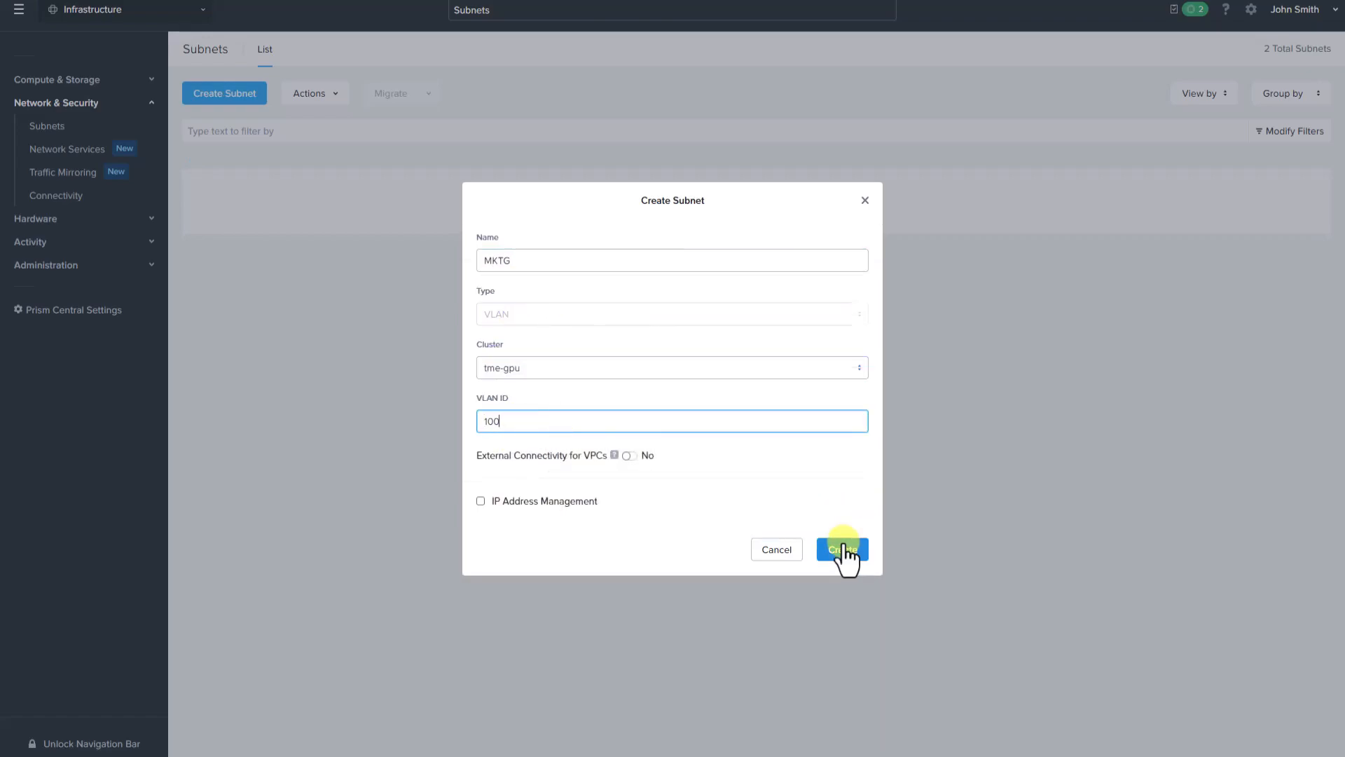
{"action": "left_click", "coordinate": [841, 549]}
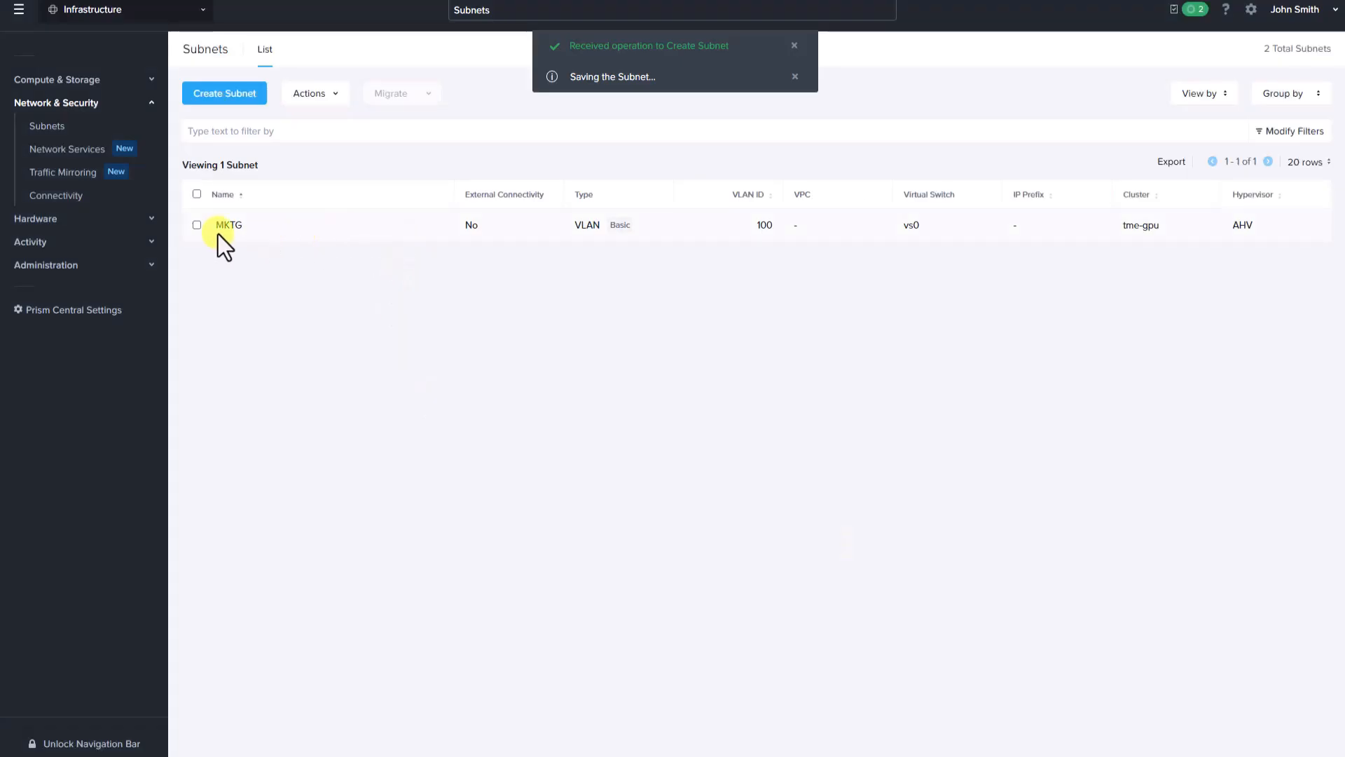